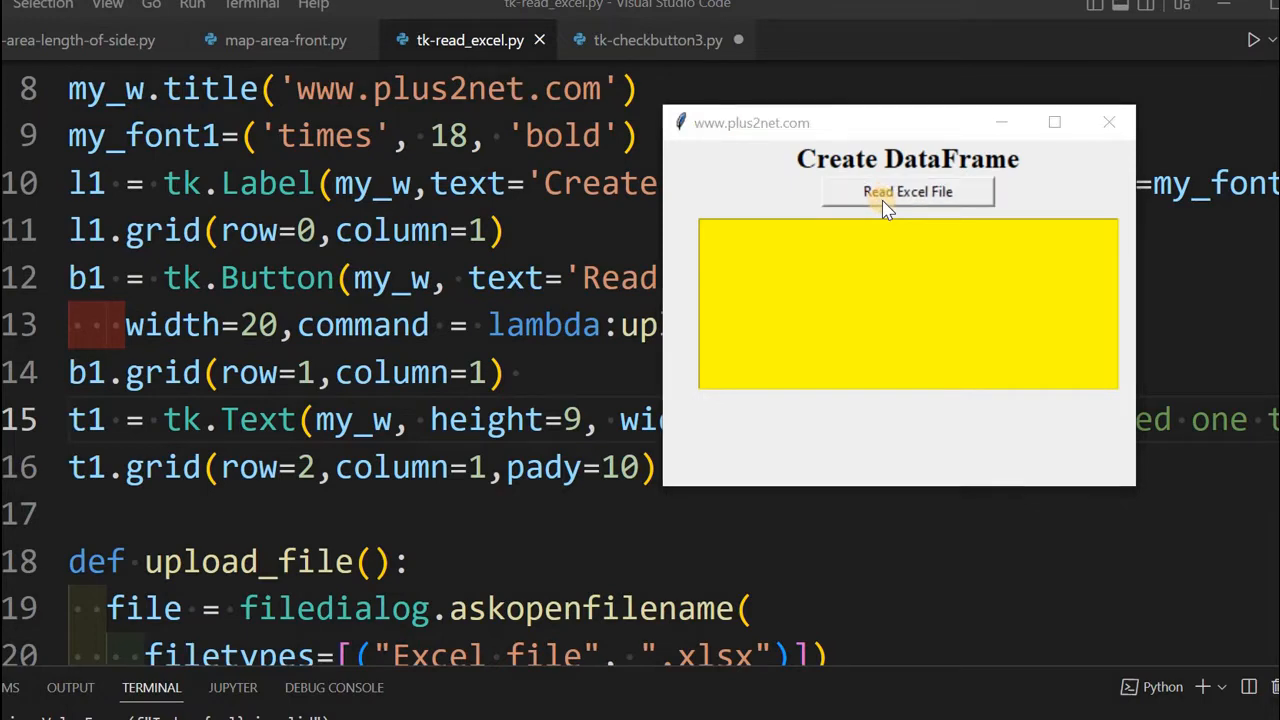
Step: Load an Excel file via the Read Excel File button so the yellow box shows five student records
click(908, 192)
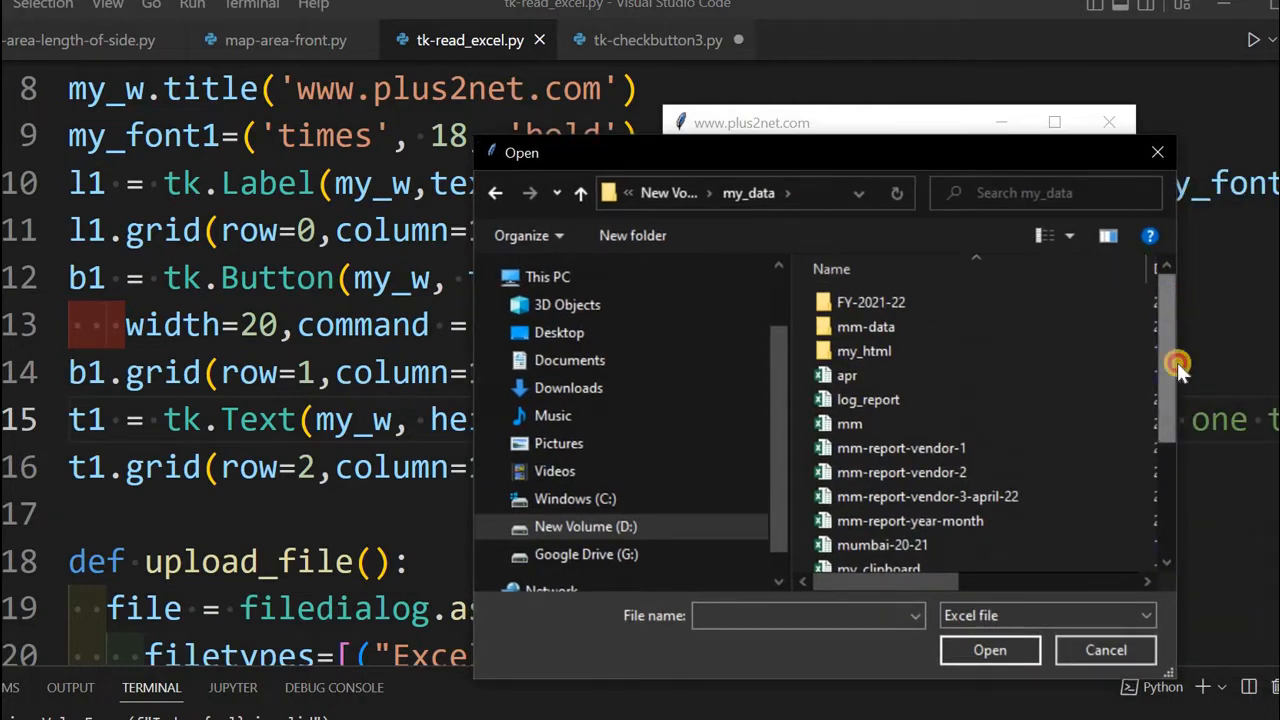
scroll(down, 3)
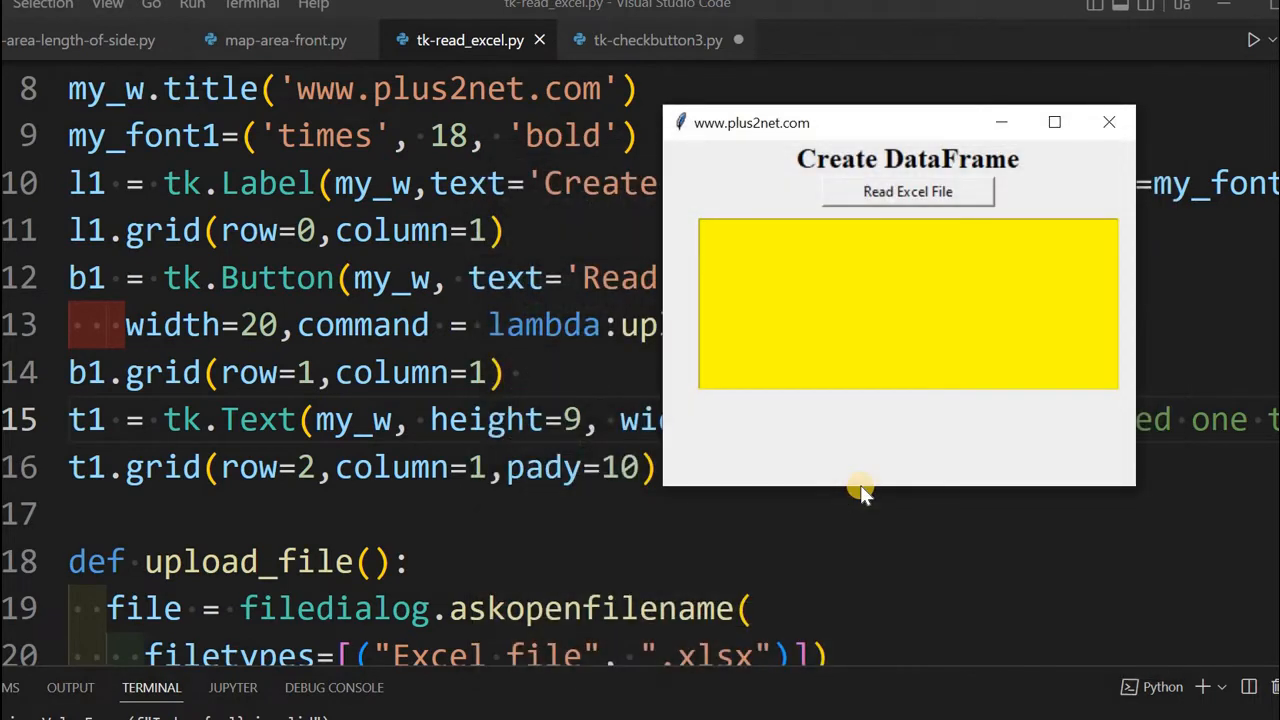
click(908, 192)
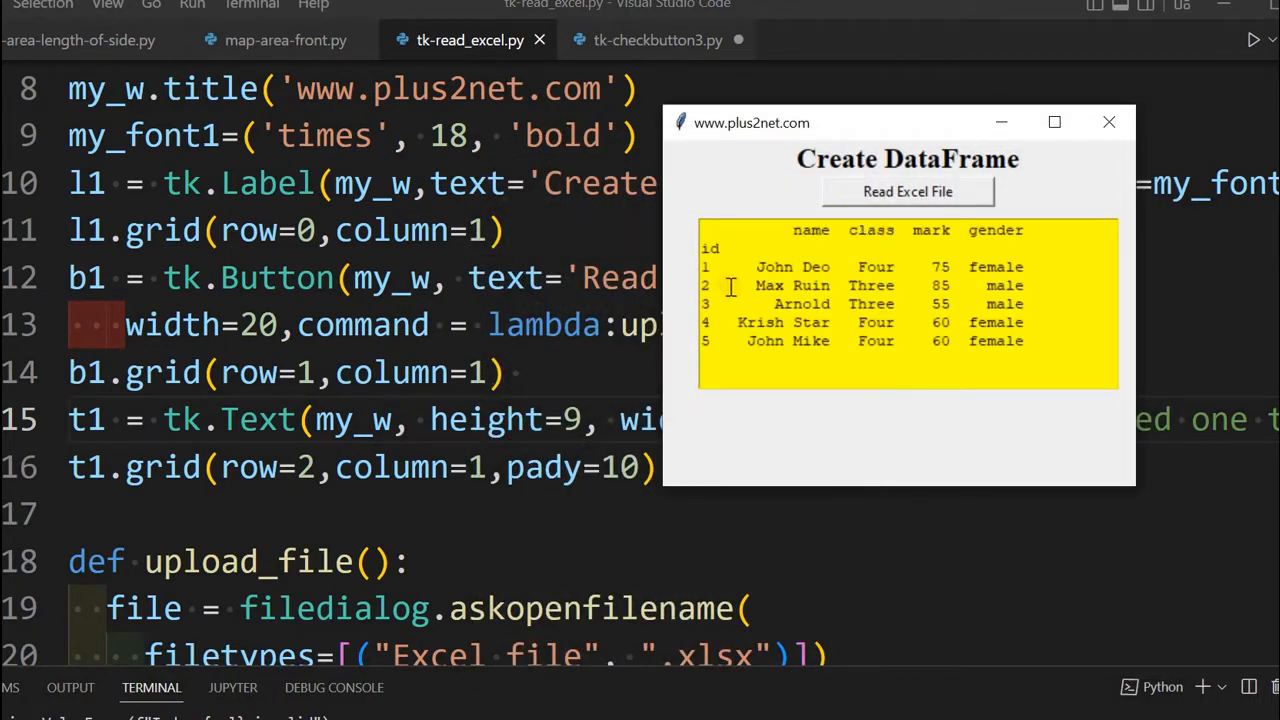
mouse_move(1010, 284)
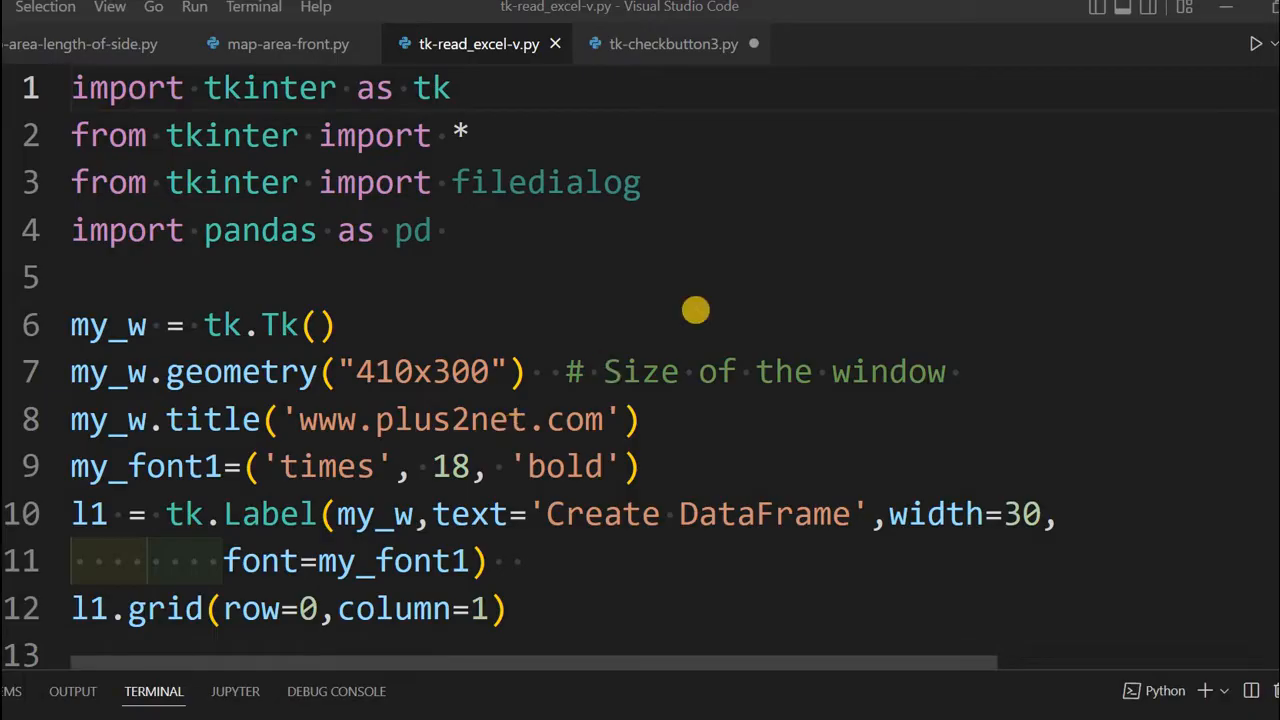
mouse_move(728, 292)
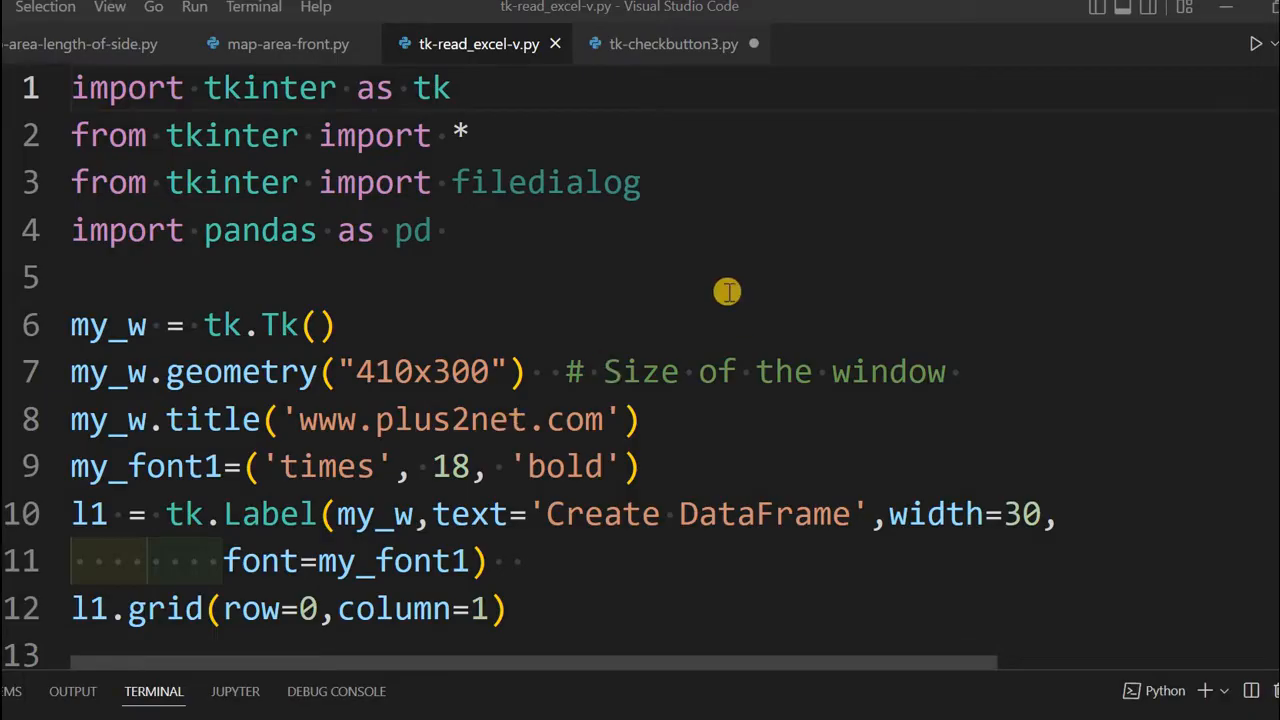
mouse_move(508, 96)
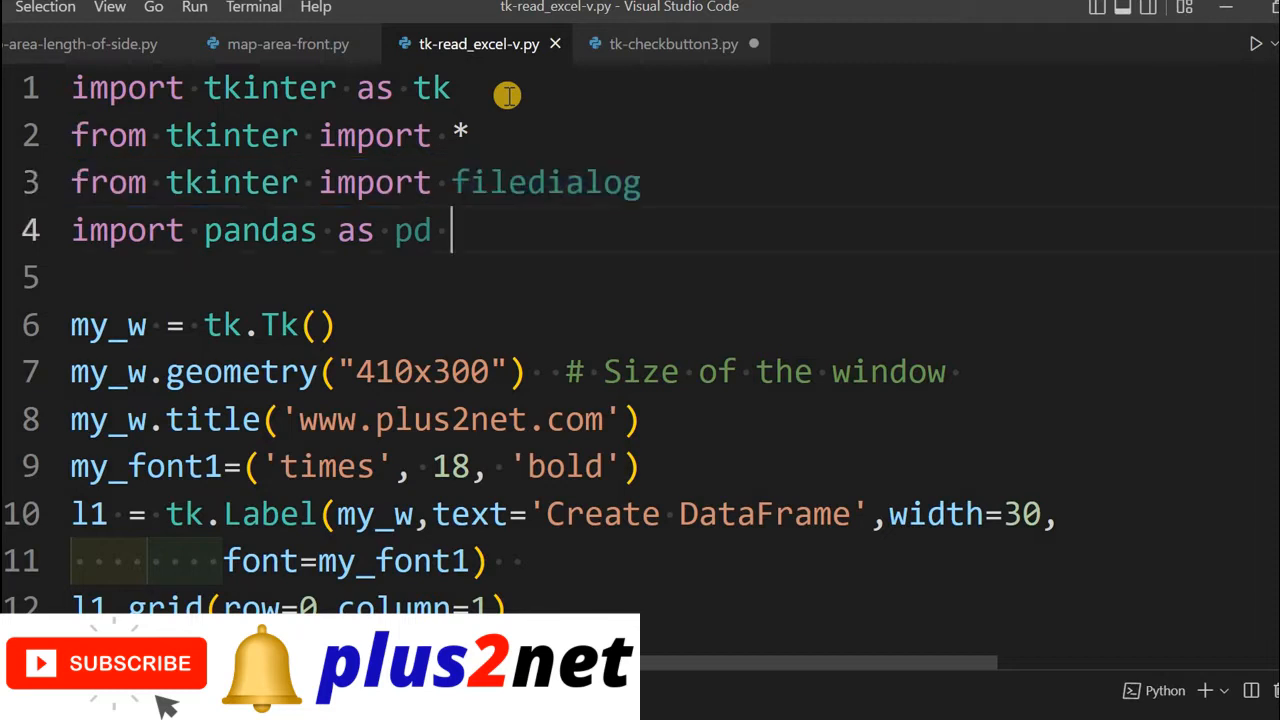
Step: Review the tkinter, filedialog and pandas imports and the title label definition in tk-read_excel-v.py
triple_click(260, 230)
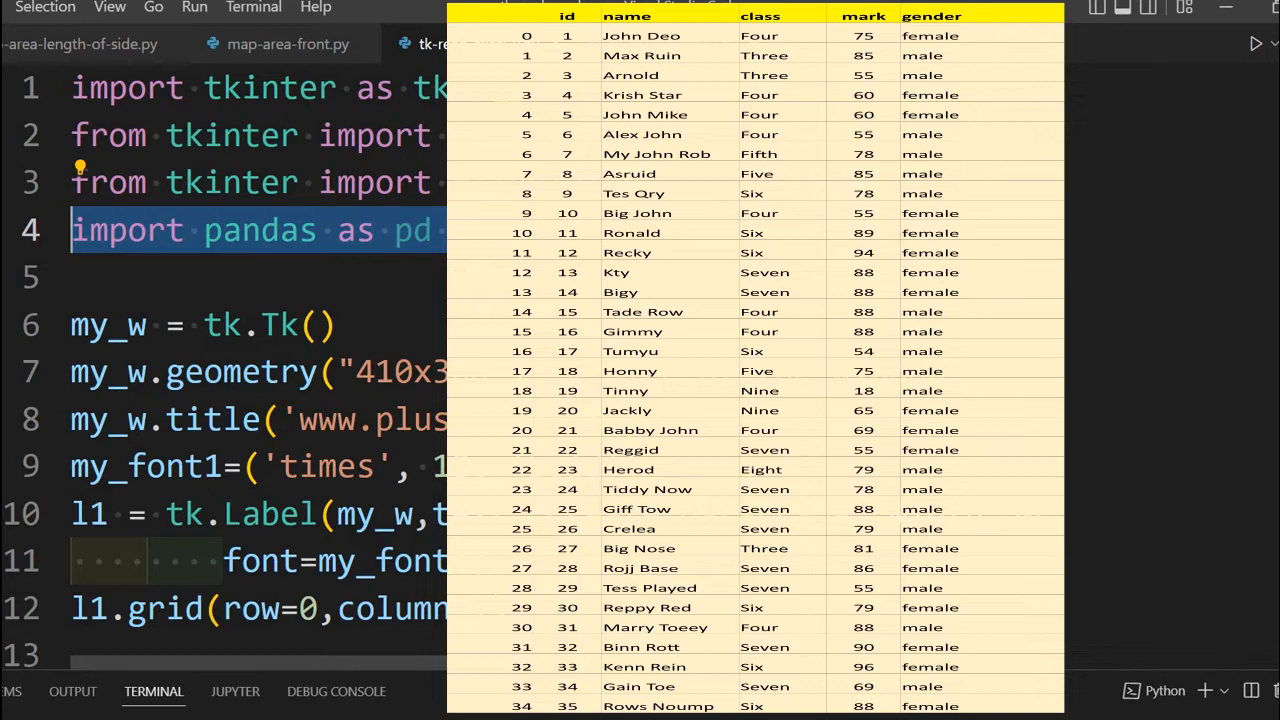
click(324, 372)
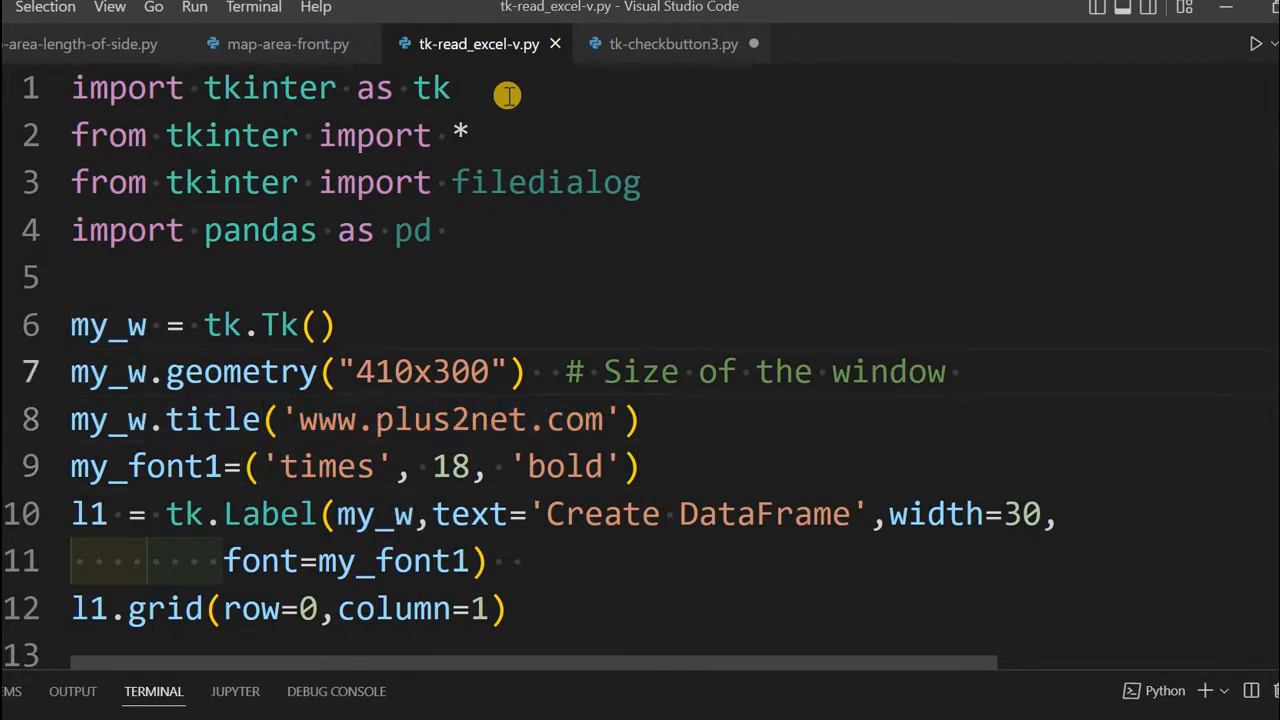
click(320, 324)
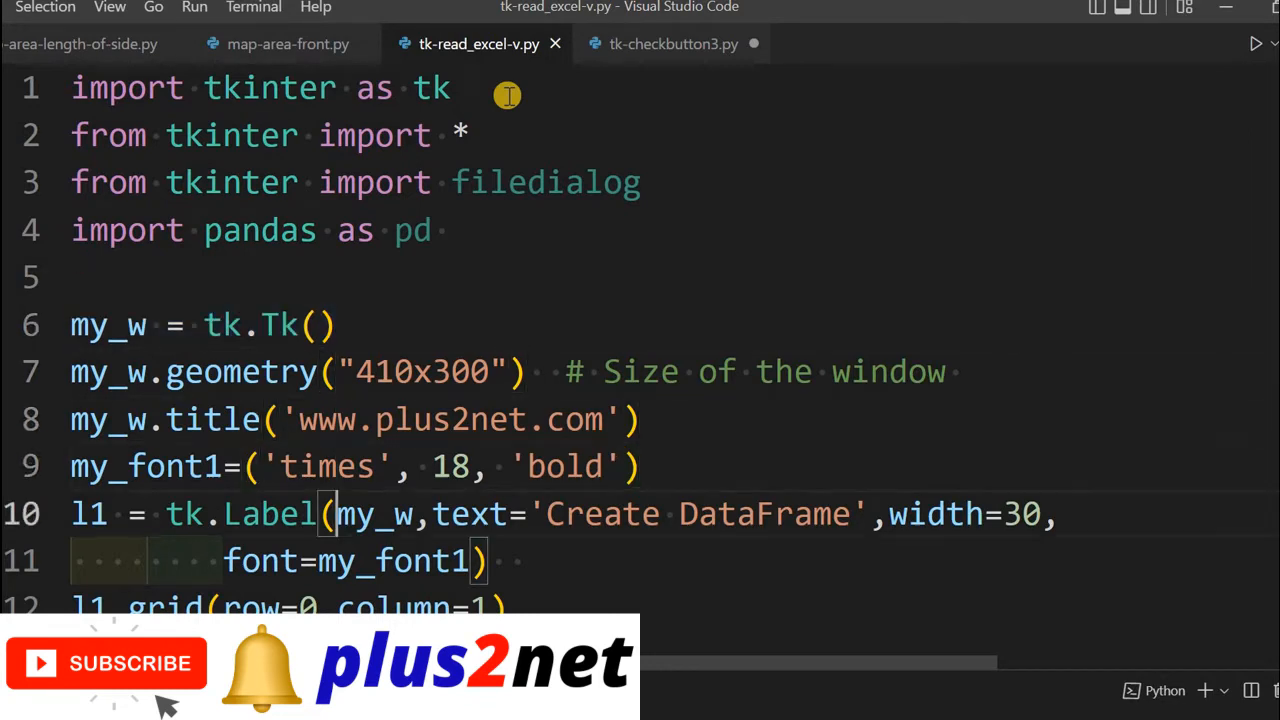
double_click(108, 324)
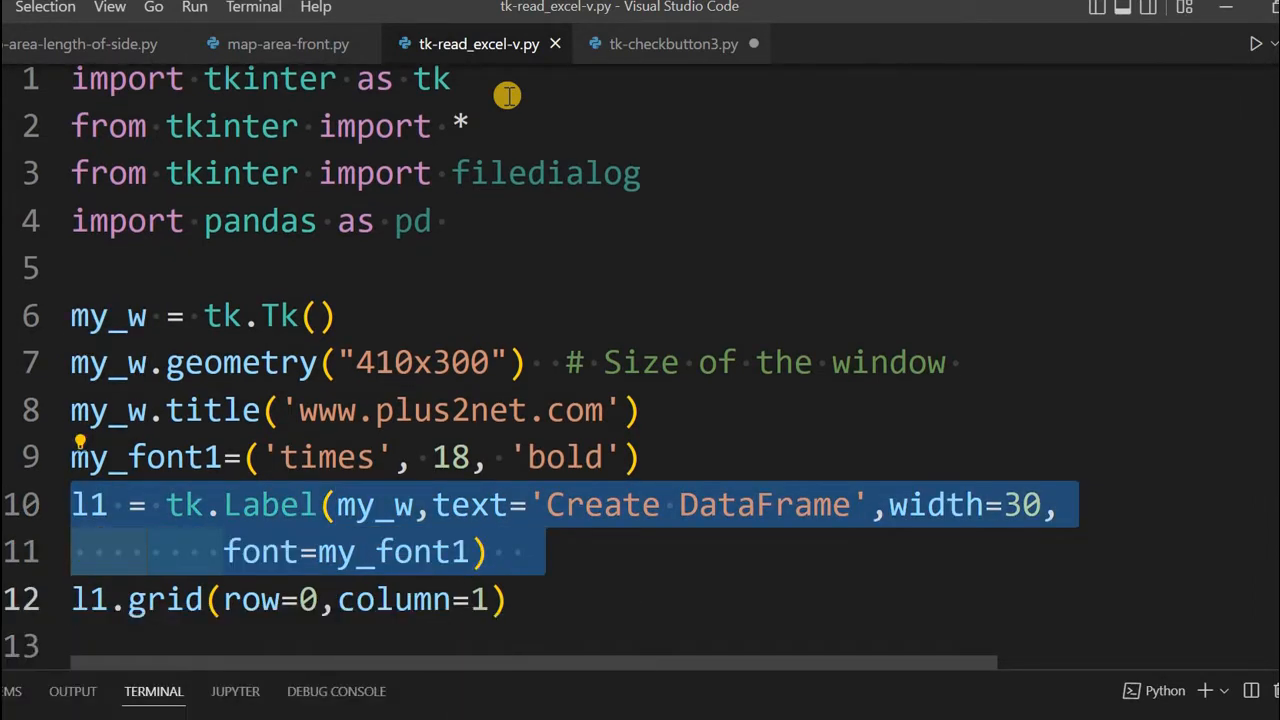
Step: Review the Read Excel File button and the yellow text box variable t1
scroll(down, 3)
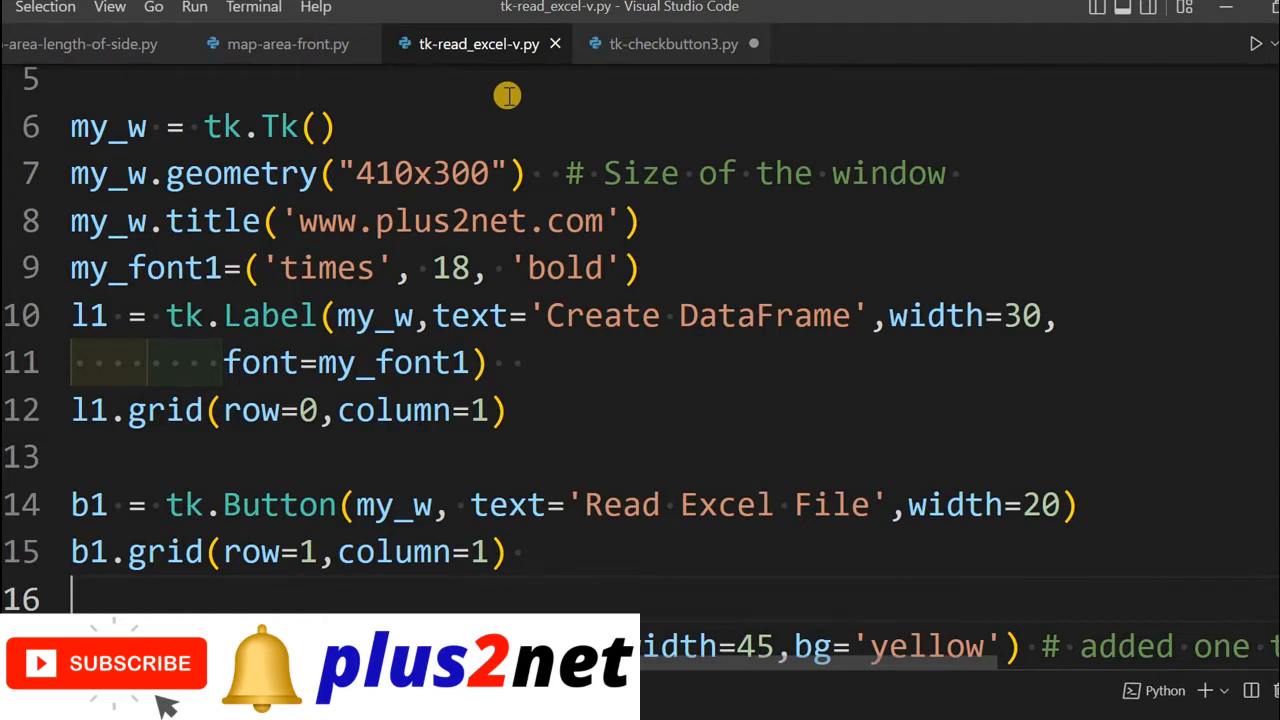
scroll(down, 3)
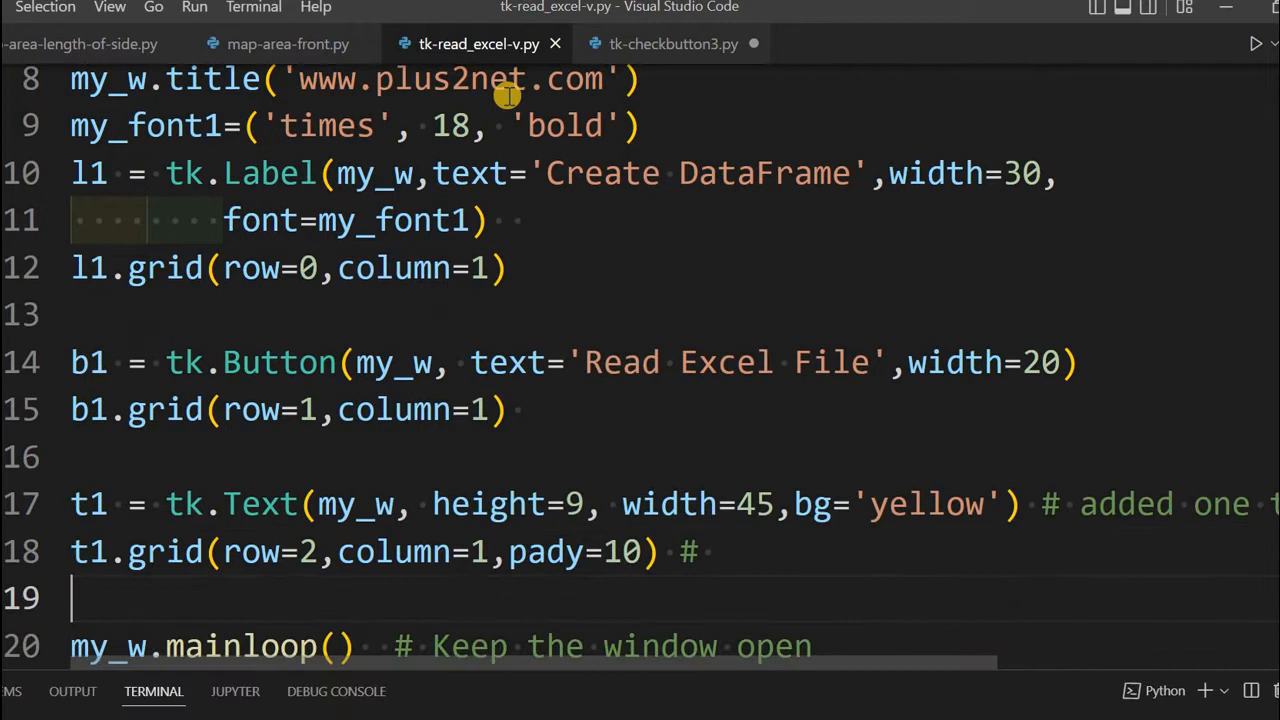
drag(70, 504, 710, 552)
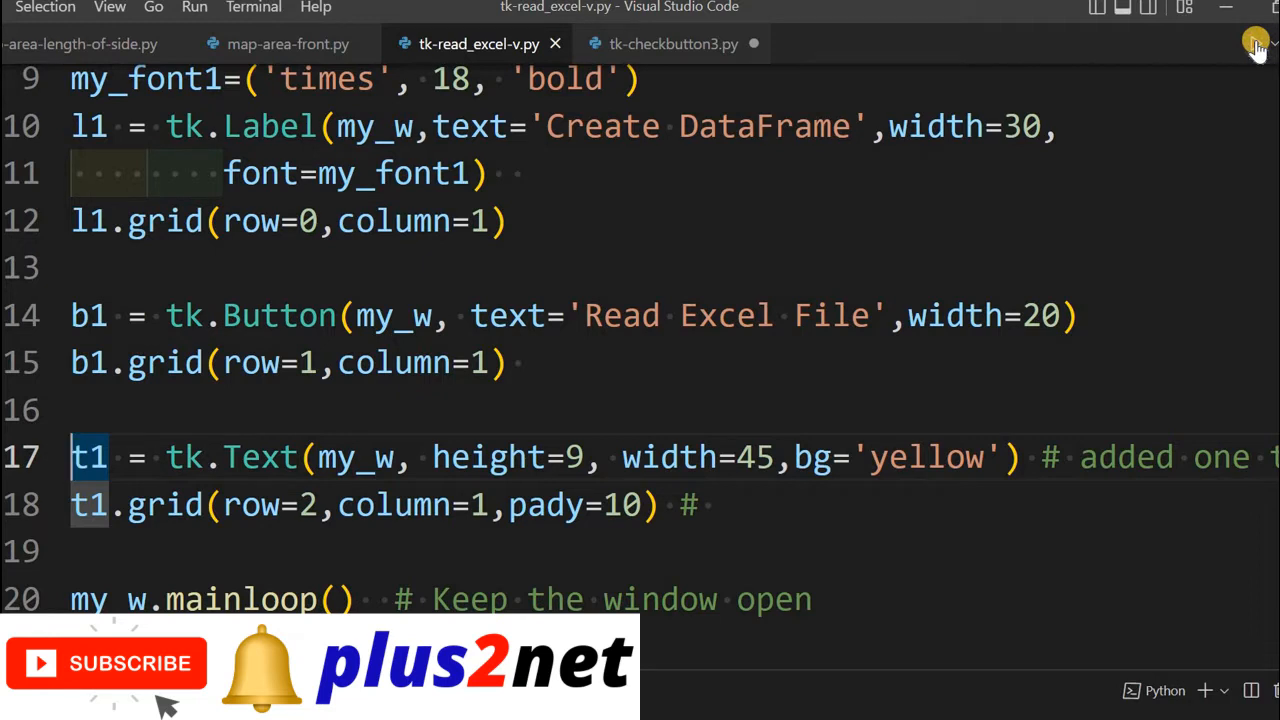
click(1256, 44)
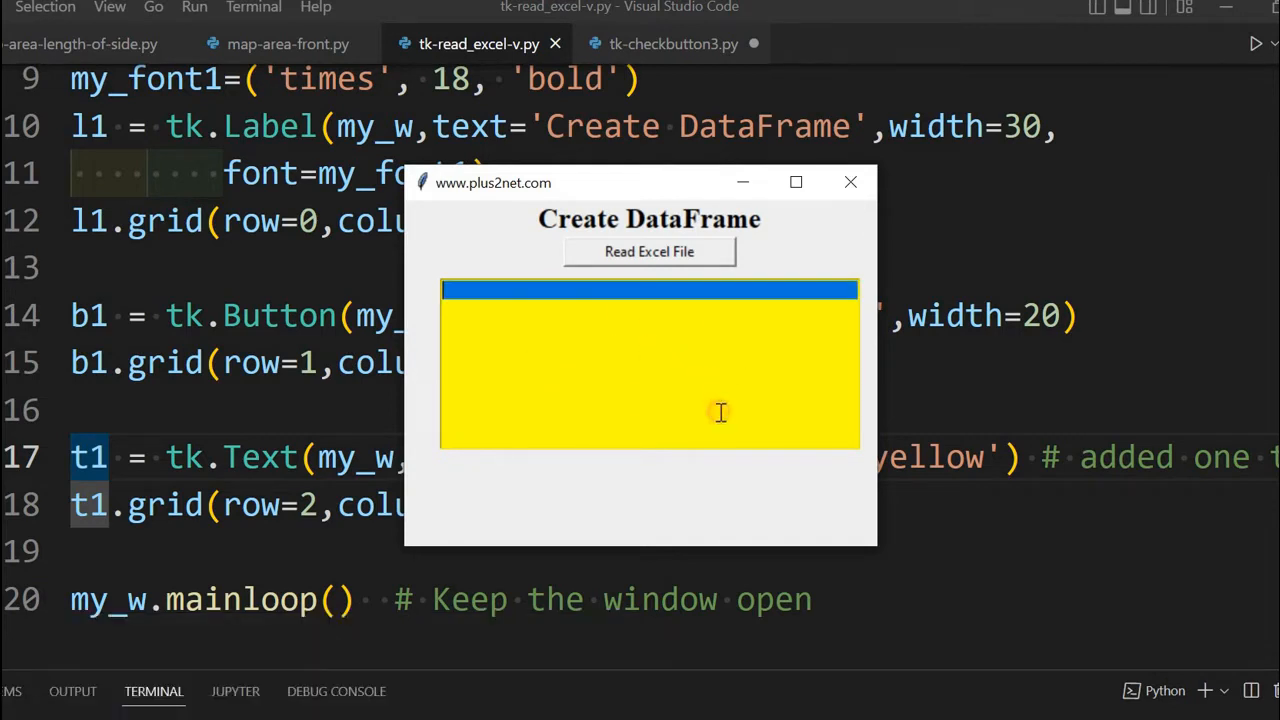
mouse_move(648, 252)
text(,)
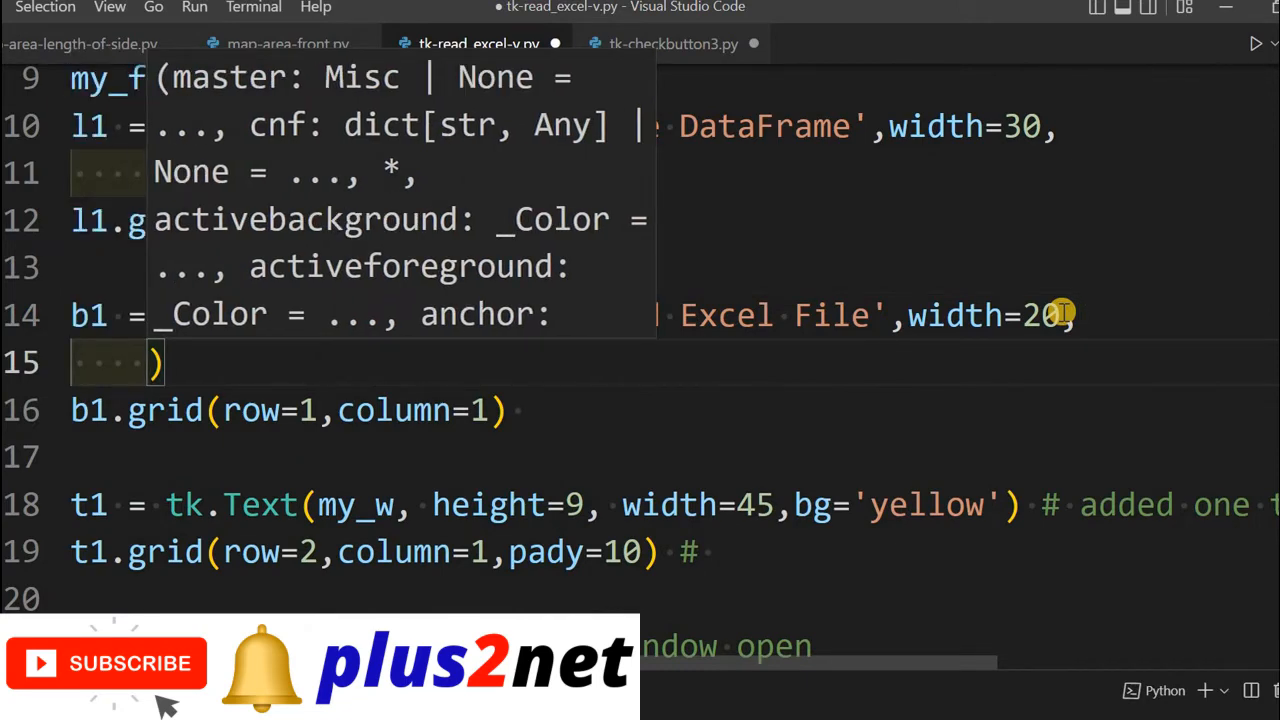
Step: Add command=lambda:upload_file() to the b1 Button call after width=20
text(command=)
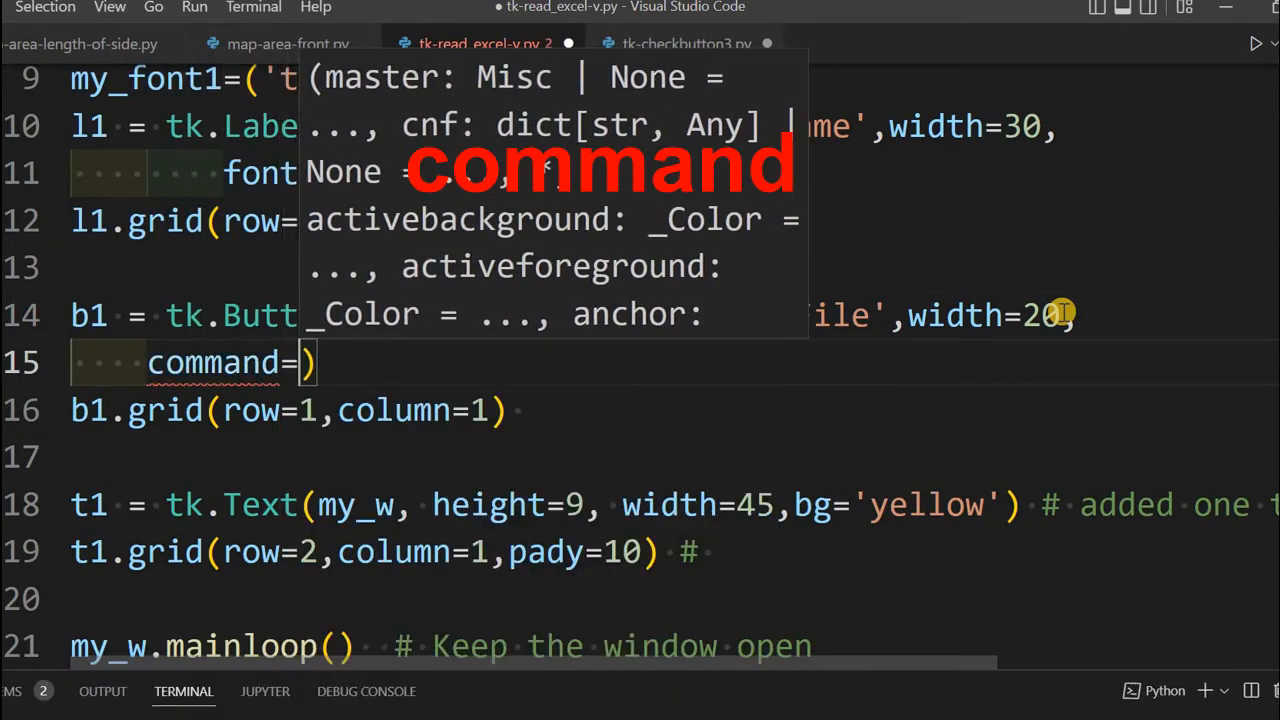
text(lambda)
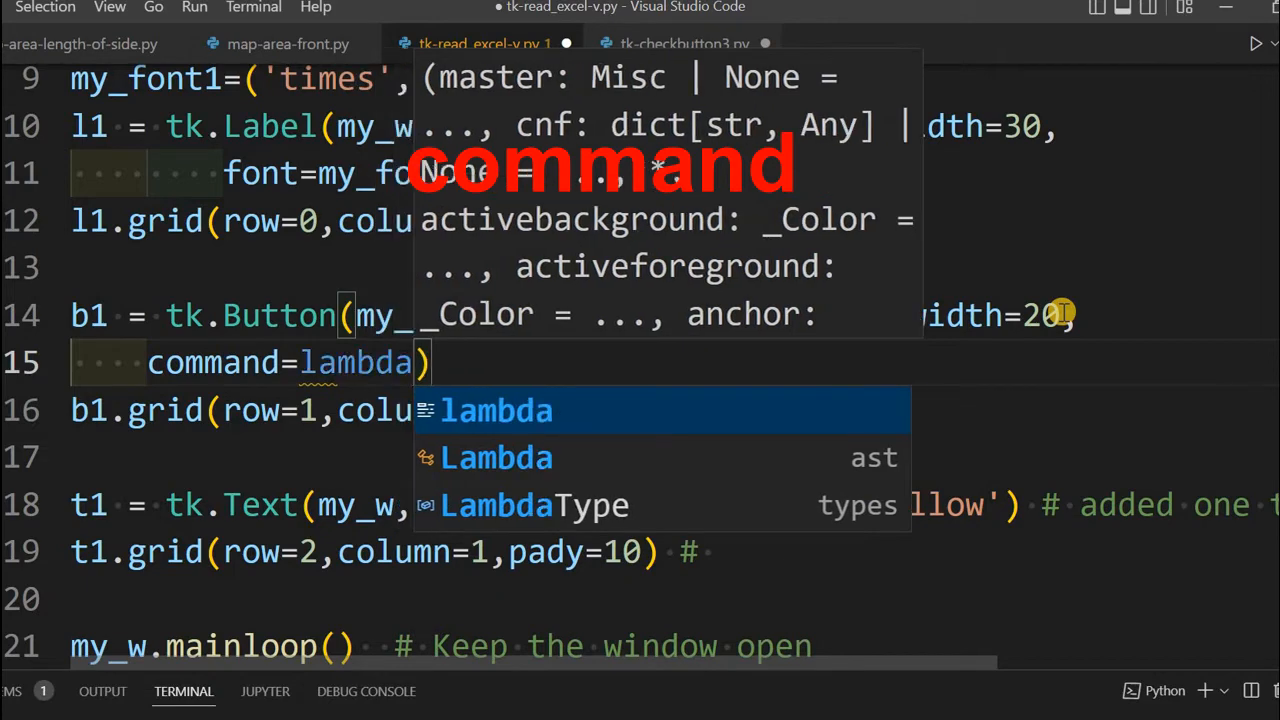
text(:)
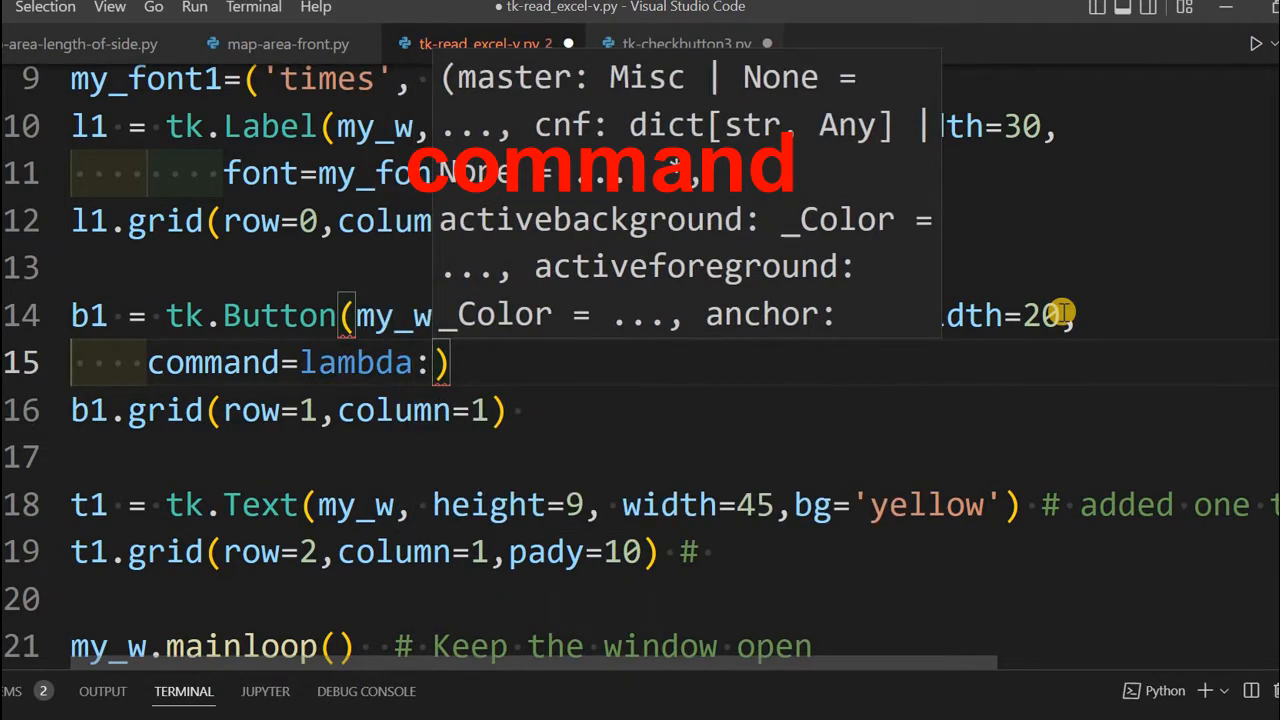
text(upload_)
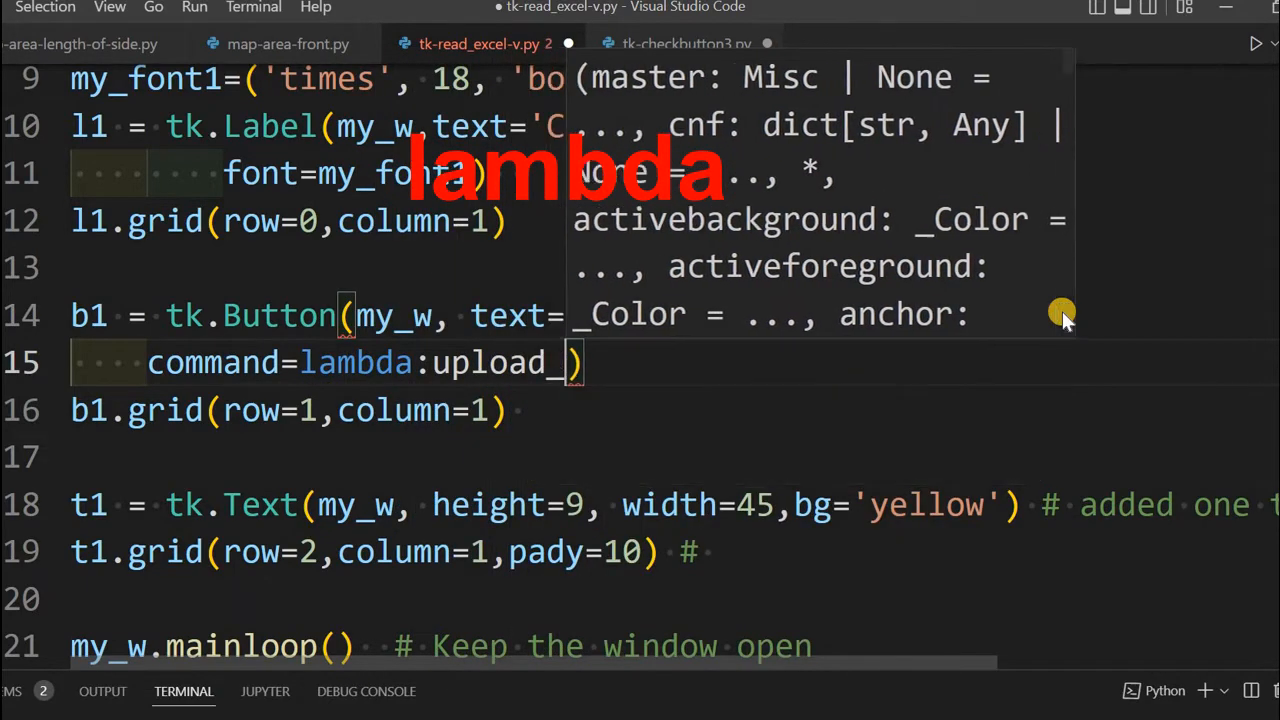
text(file())
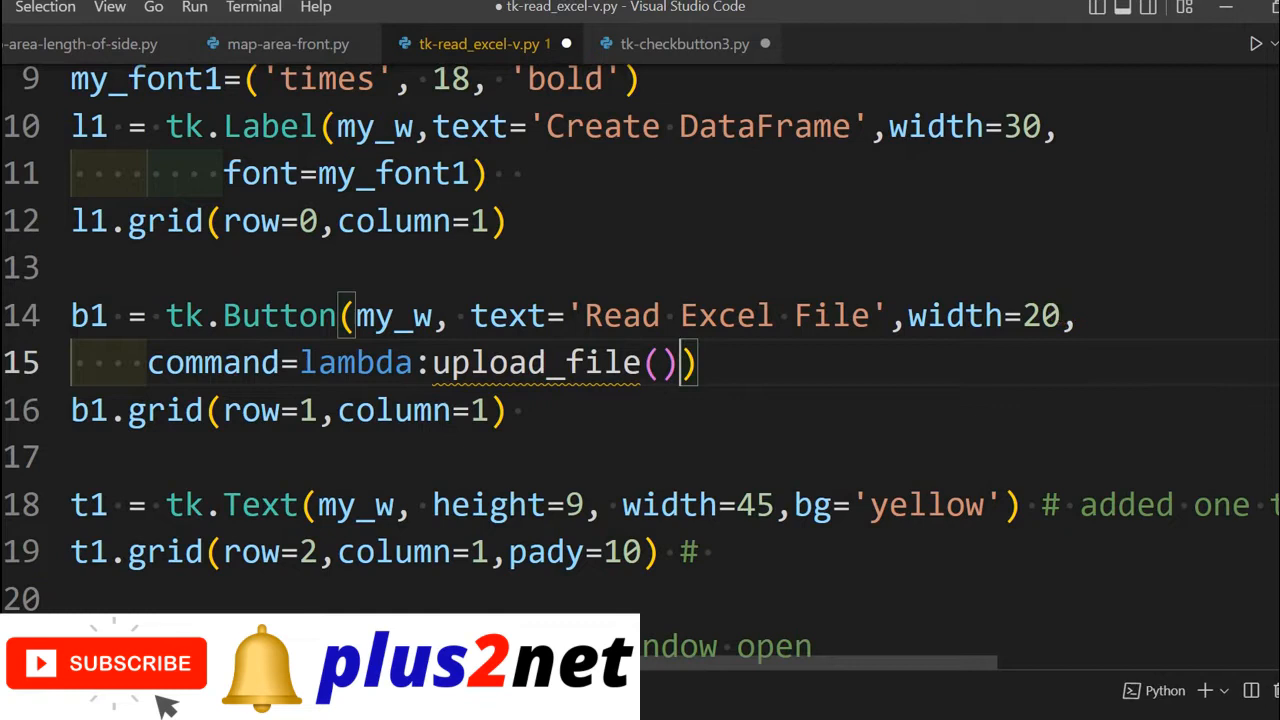
scroll(down, 3)
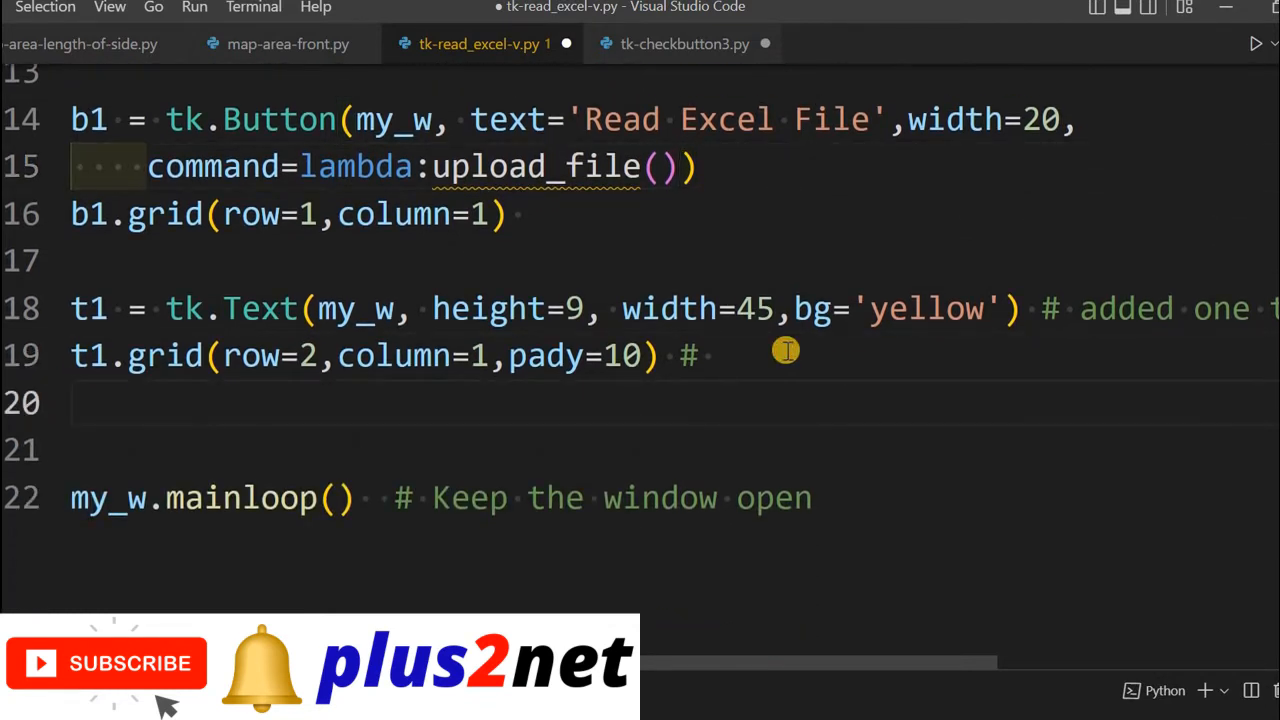
Step: Write the header 'def upload_file():' below t1.grid(...)
text(def)
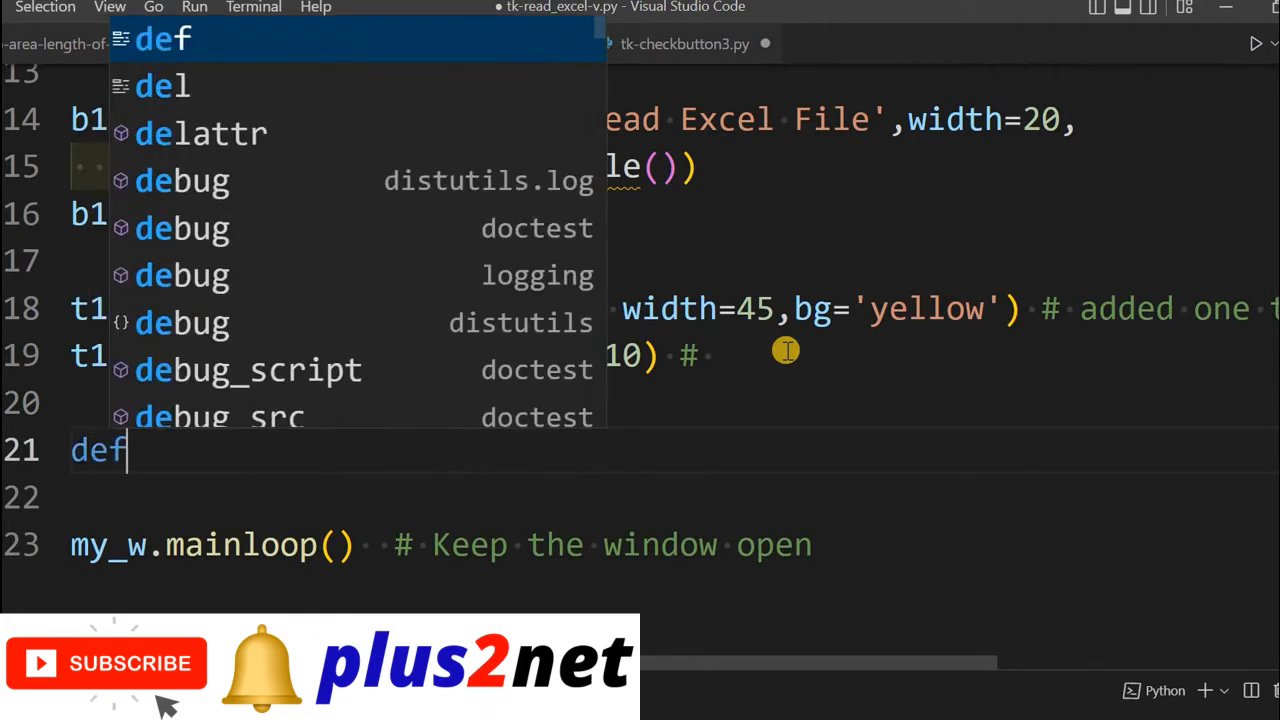
text(upload)
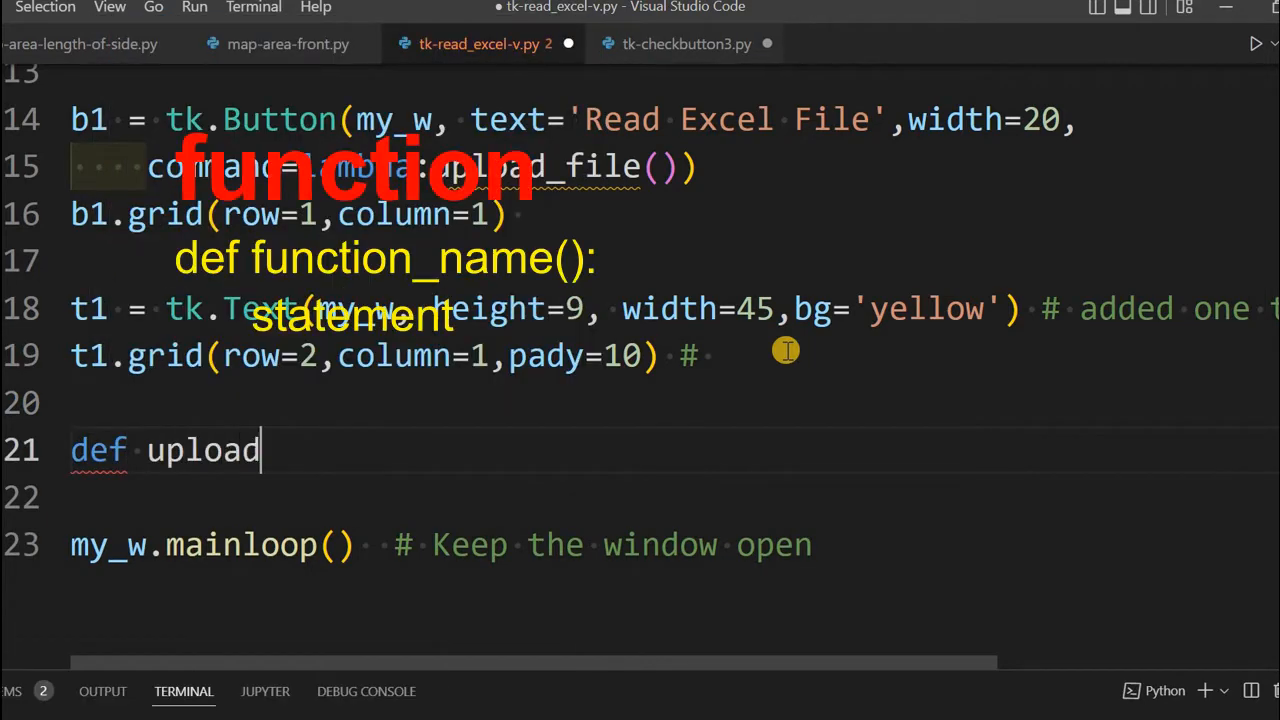
text(_file():)
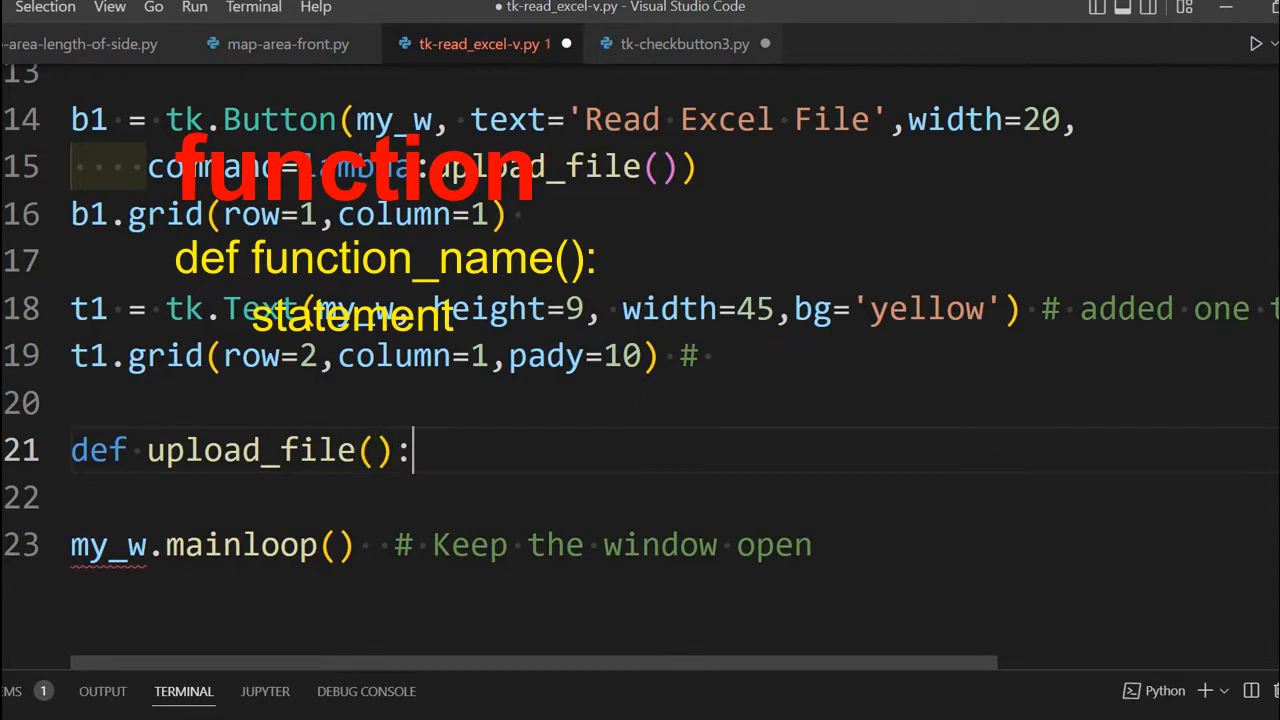
scroll(down, 3)
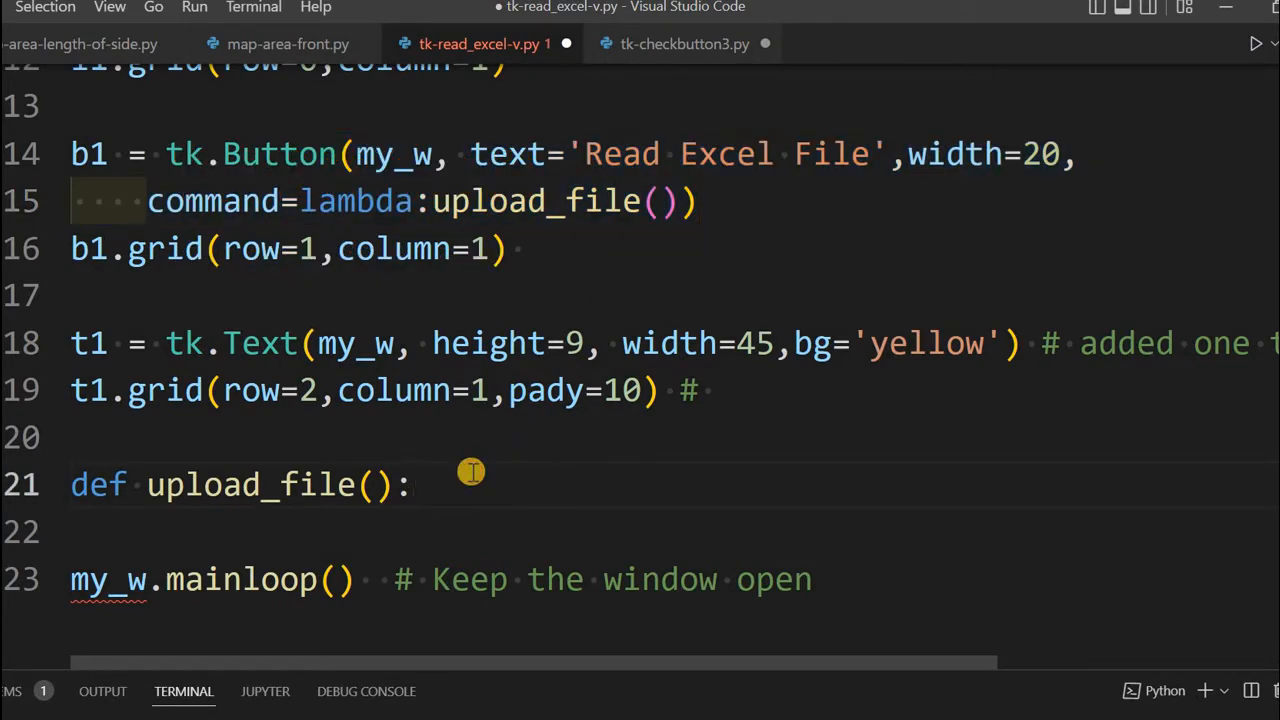
Step: Start the line file=filedialog.askopenfilename( inside upload_file using autocomplete
text(fi)
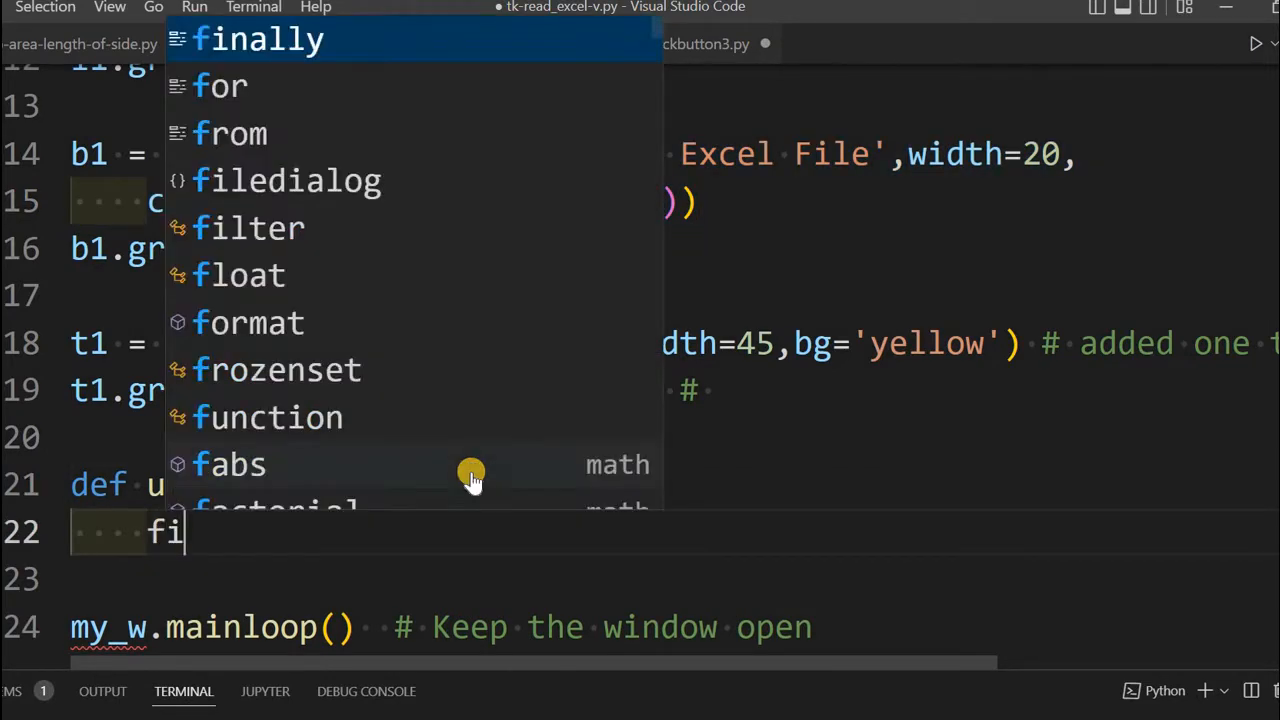
text(le=)
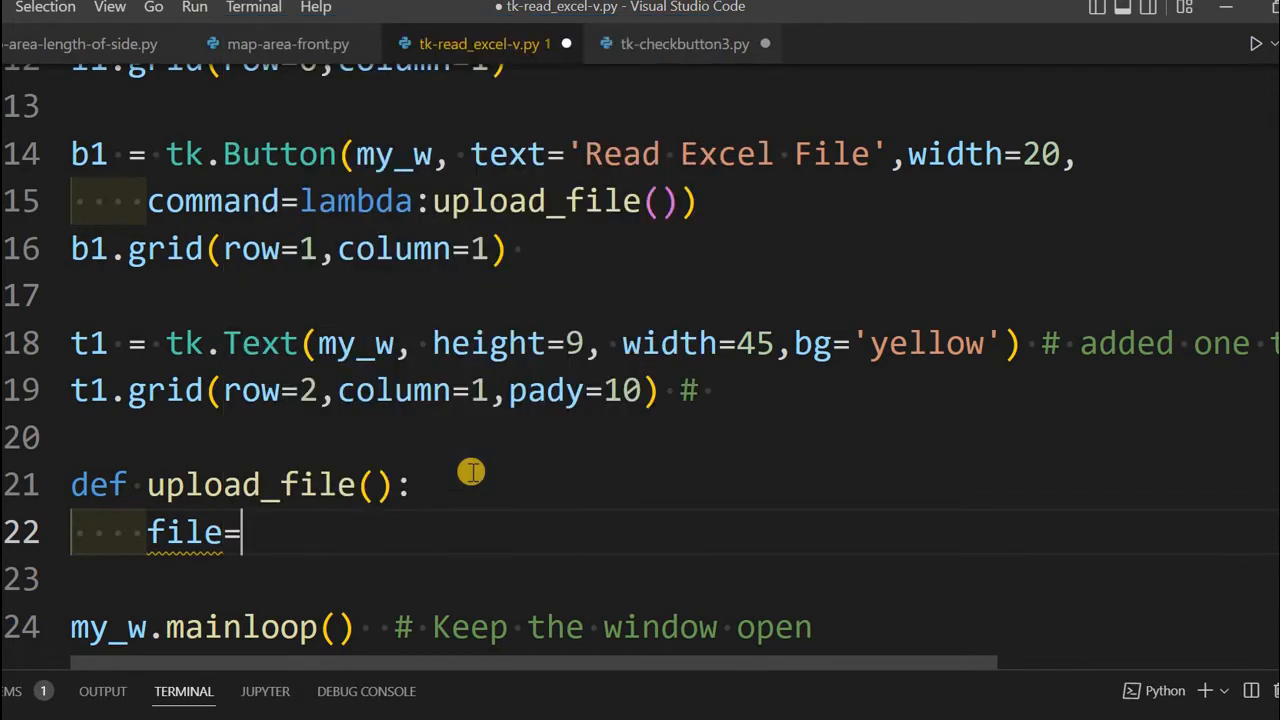
text(filedia)
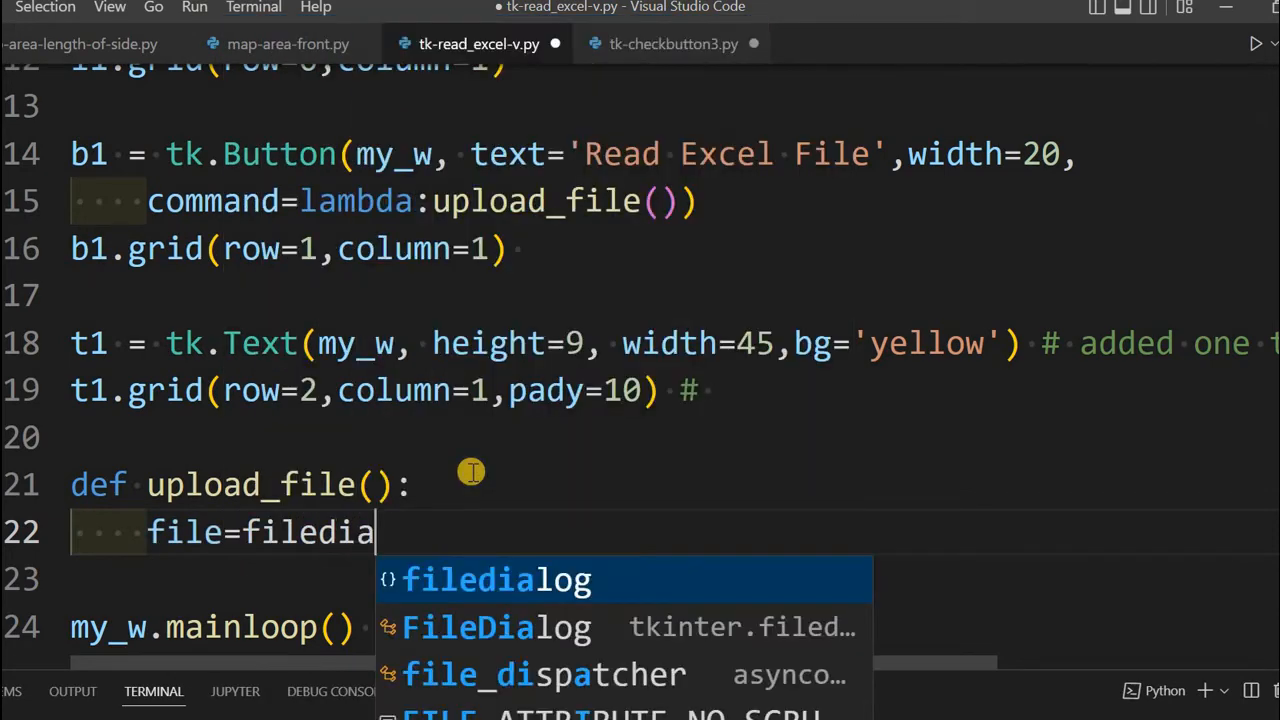
text(log.ask)
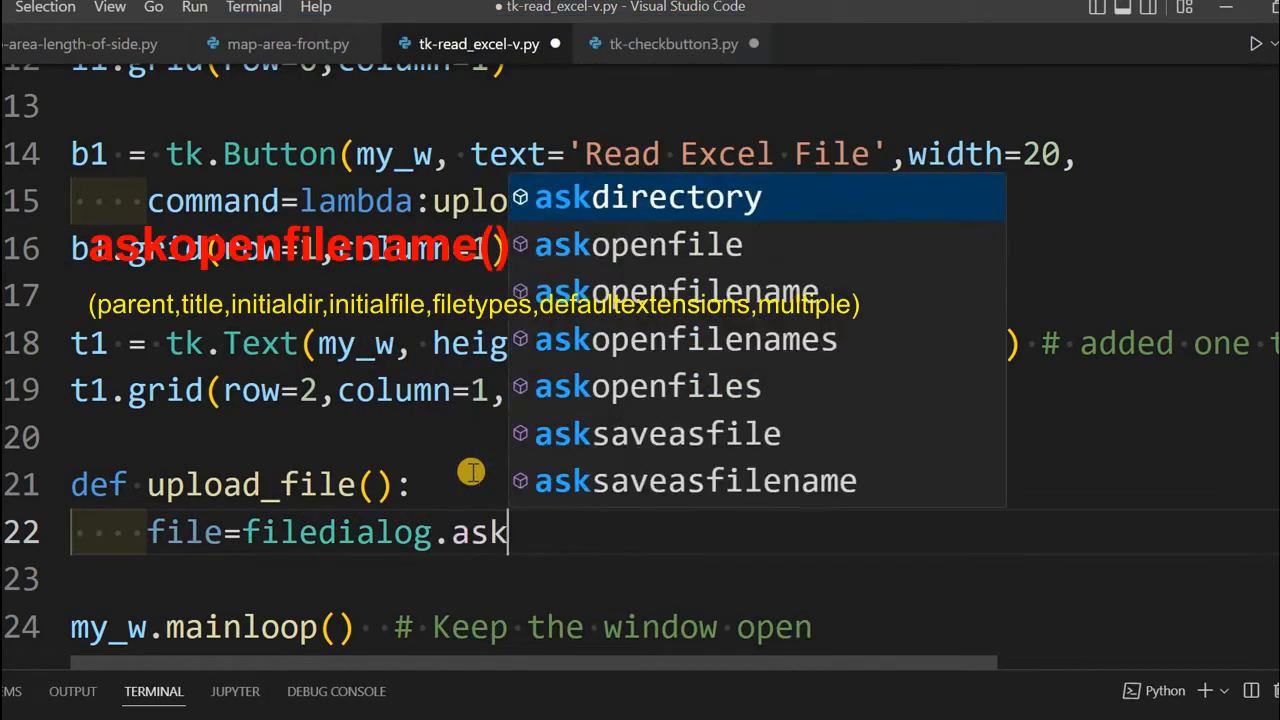
text(op)
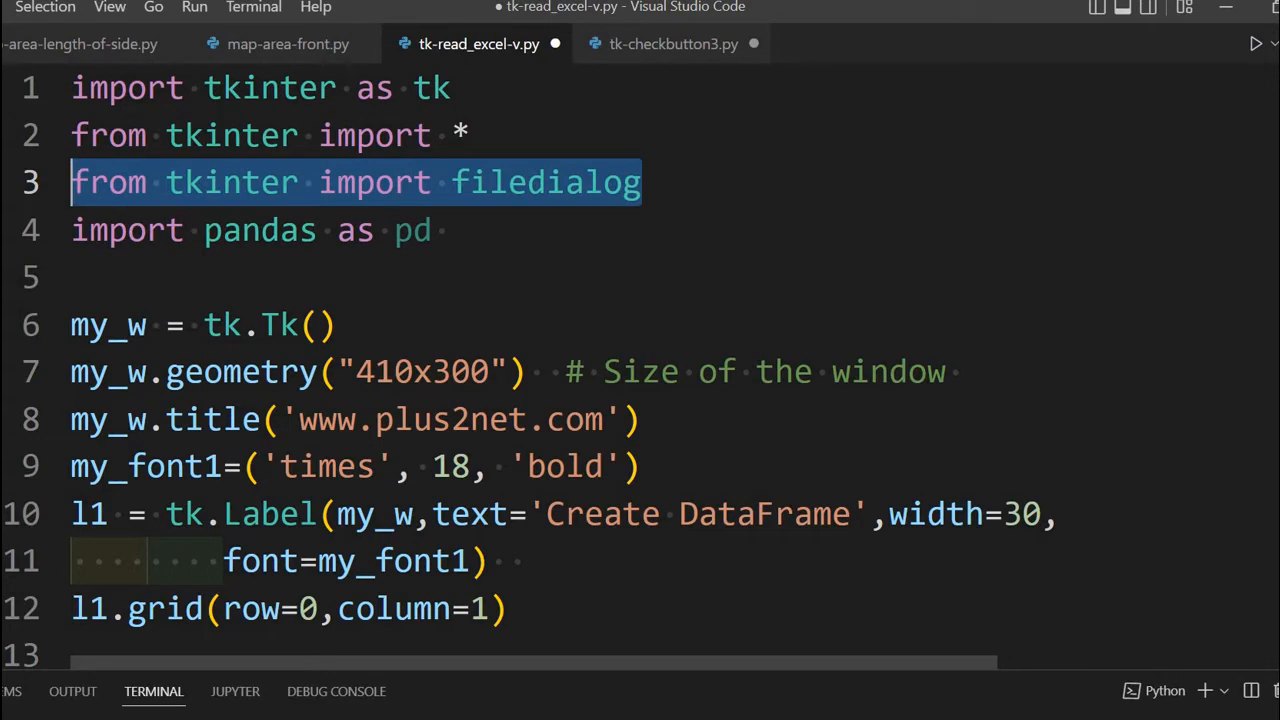
scroll(down, 3)
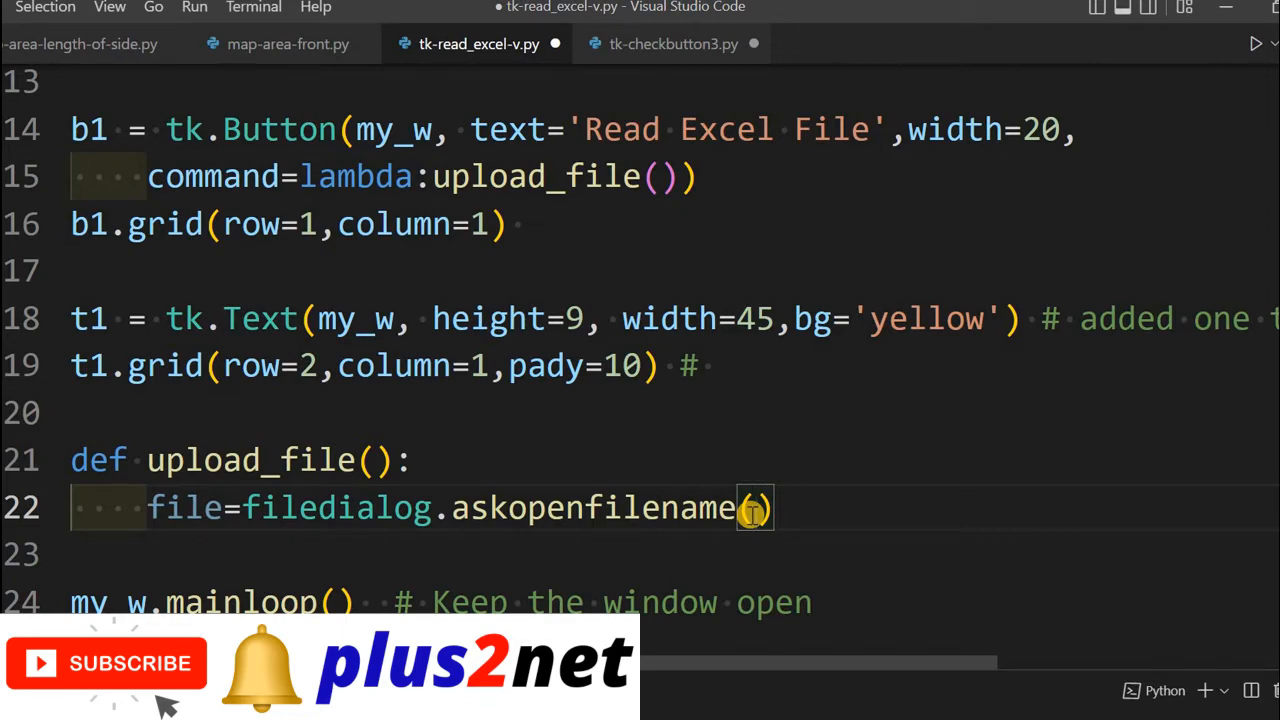
Step: Restrict the picker with filetypes=[("Excel file",'.xlsx')]
text(fi)
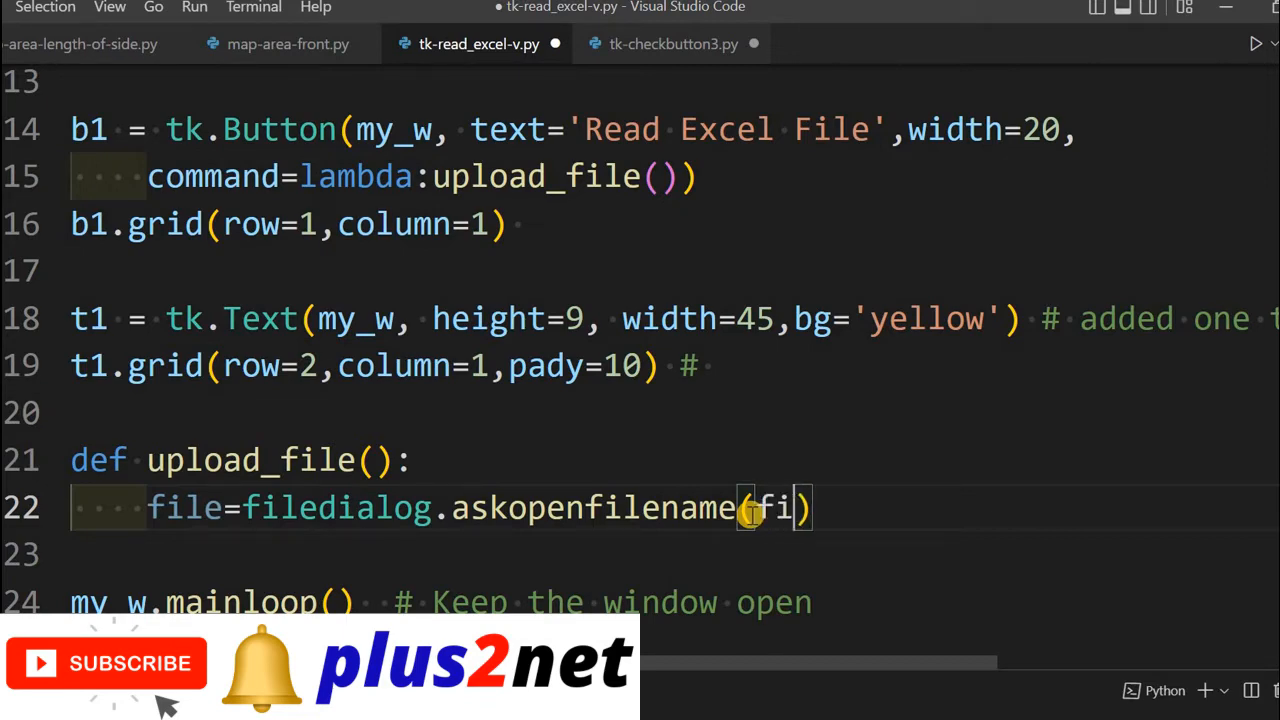
text(letypes)
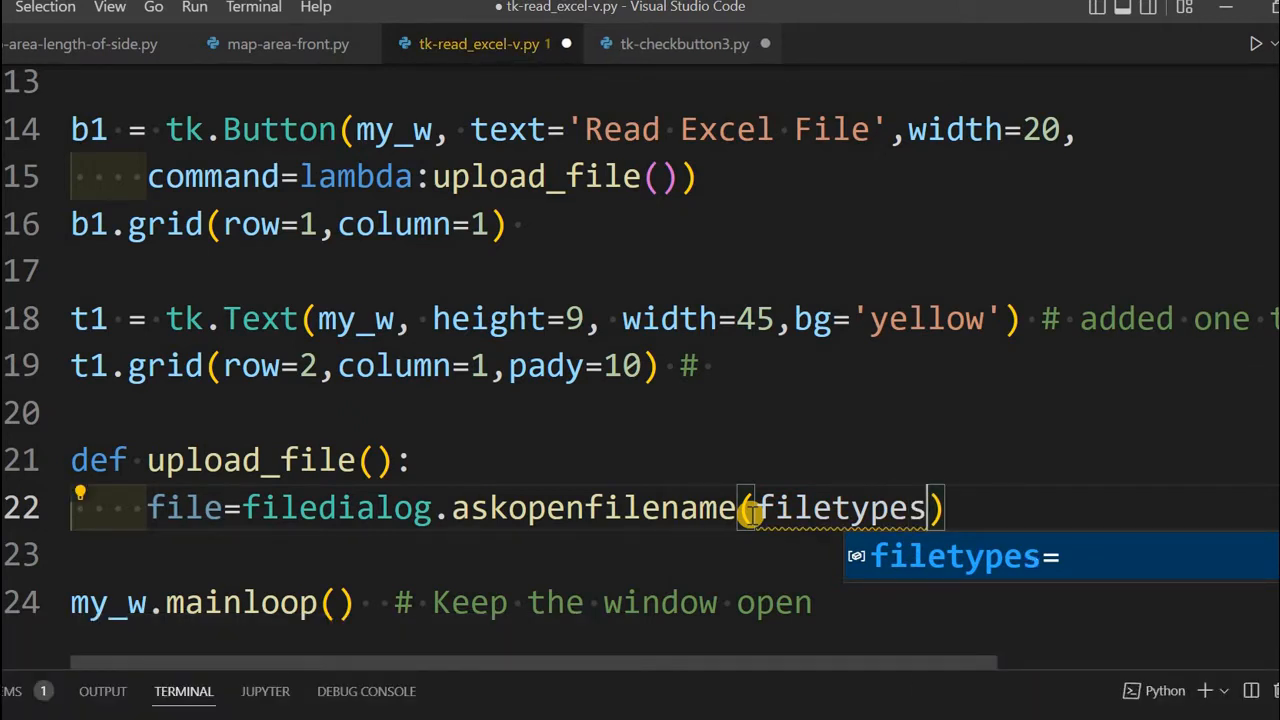
text(=)
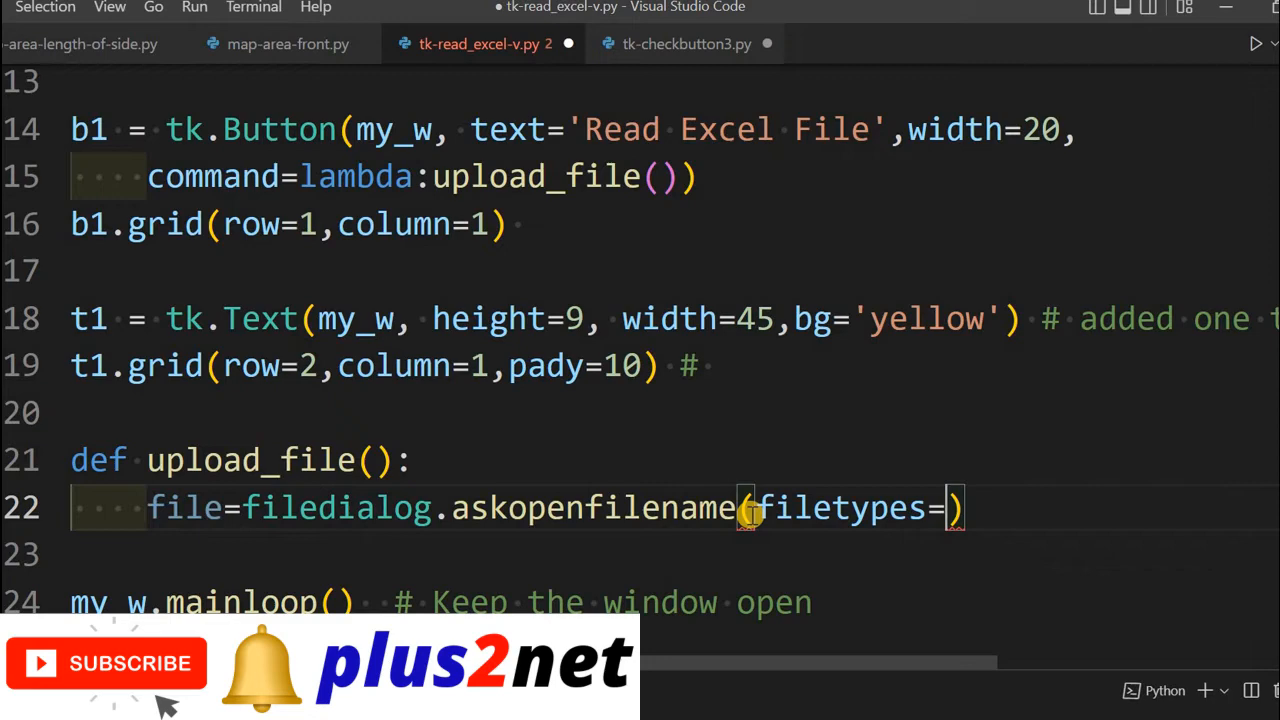
text([])
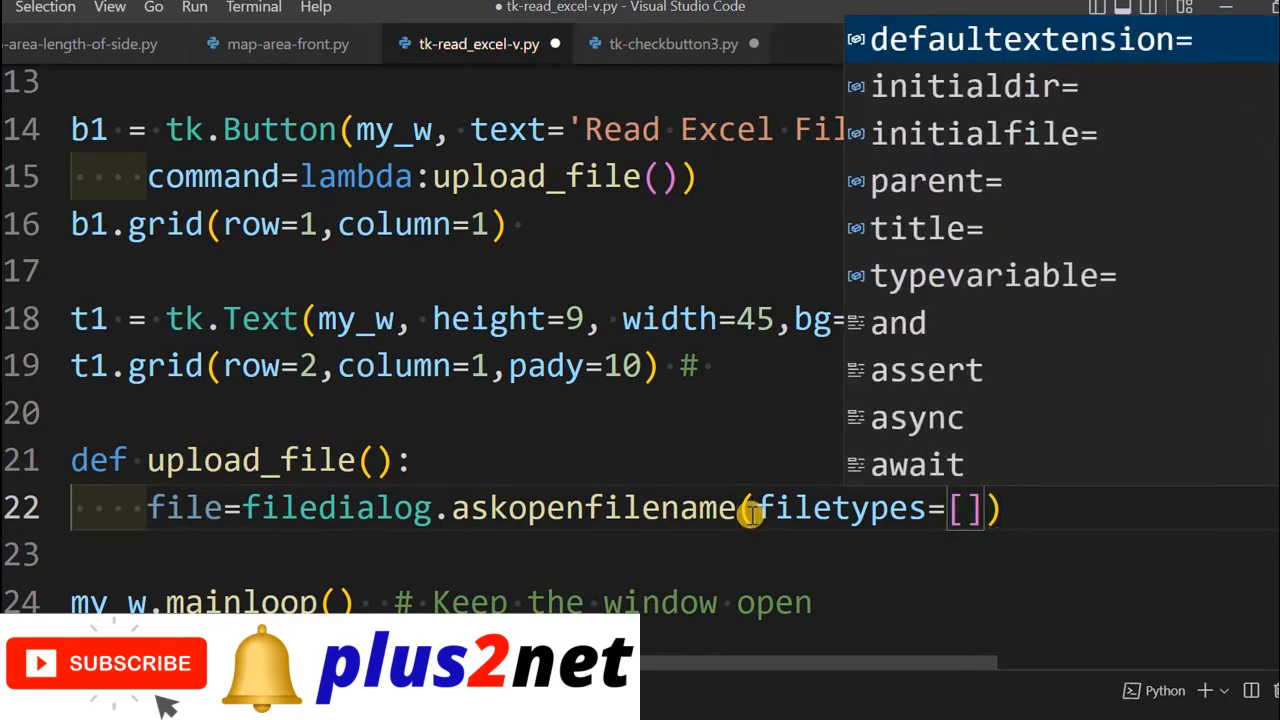
text(())
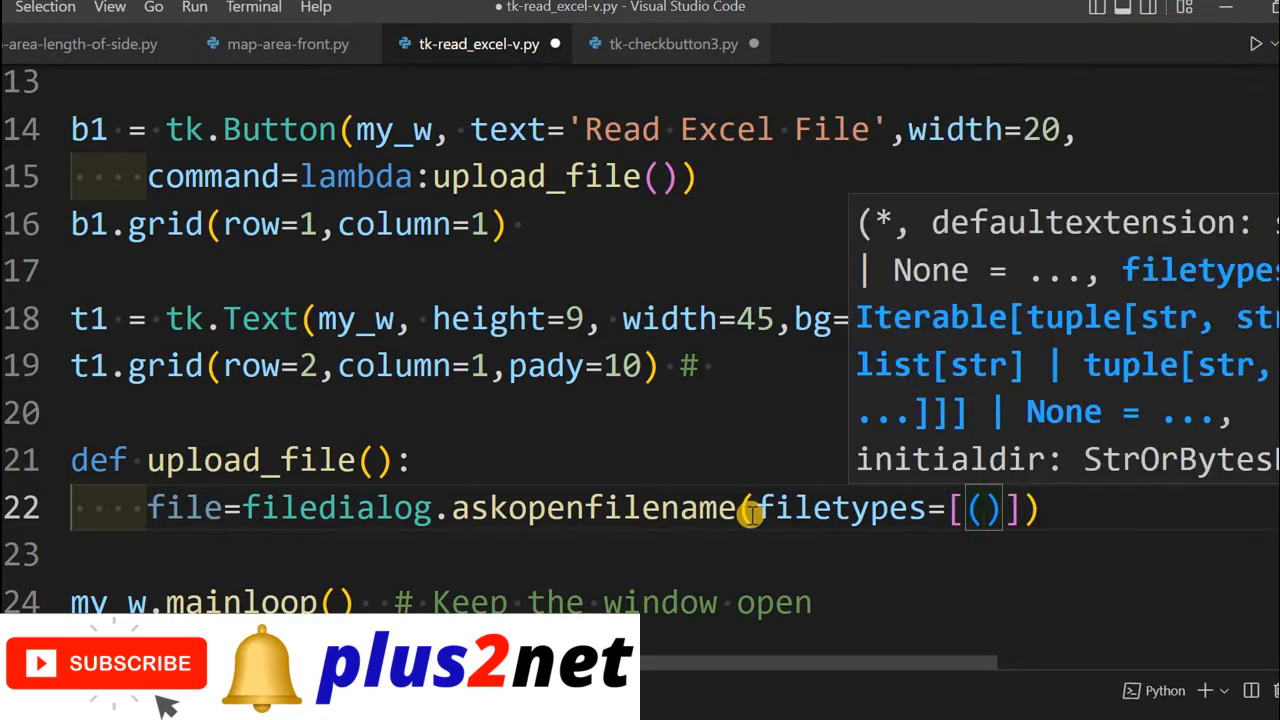
text("e")
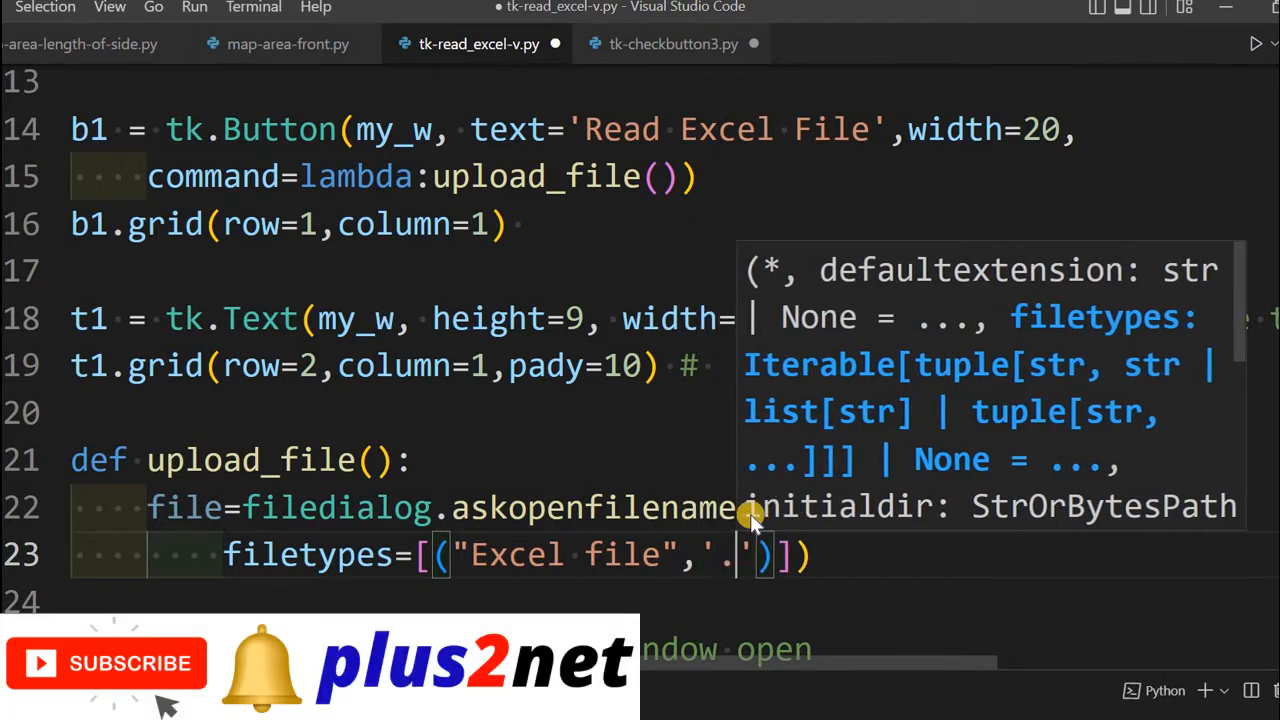
text(xlsx)
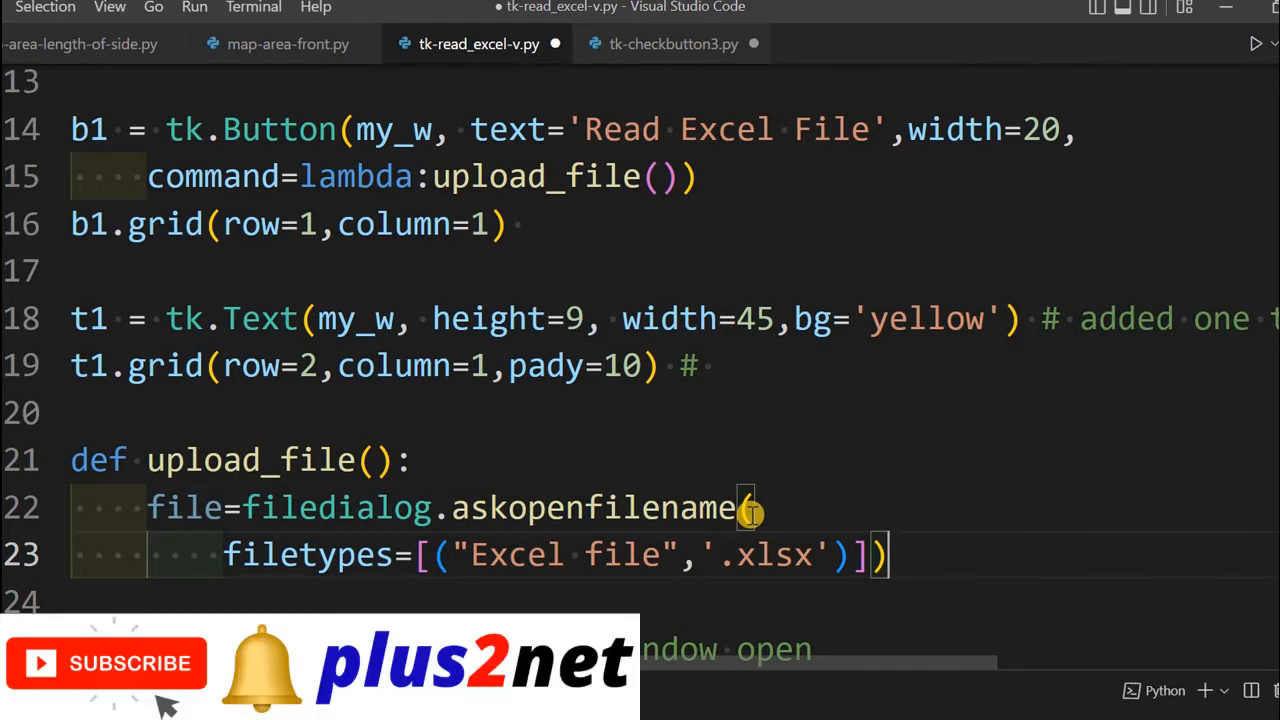
scroll(down, 3)
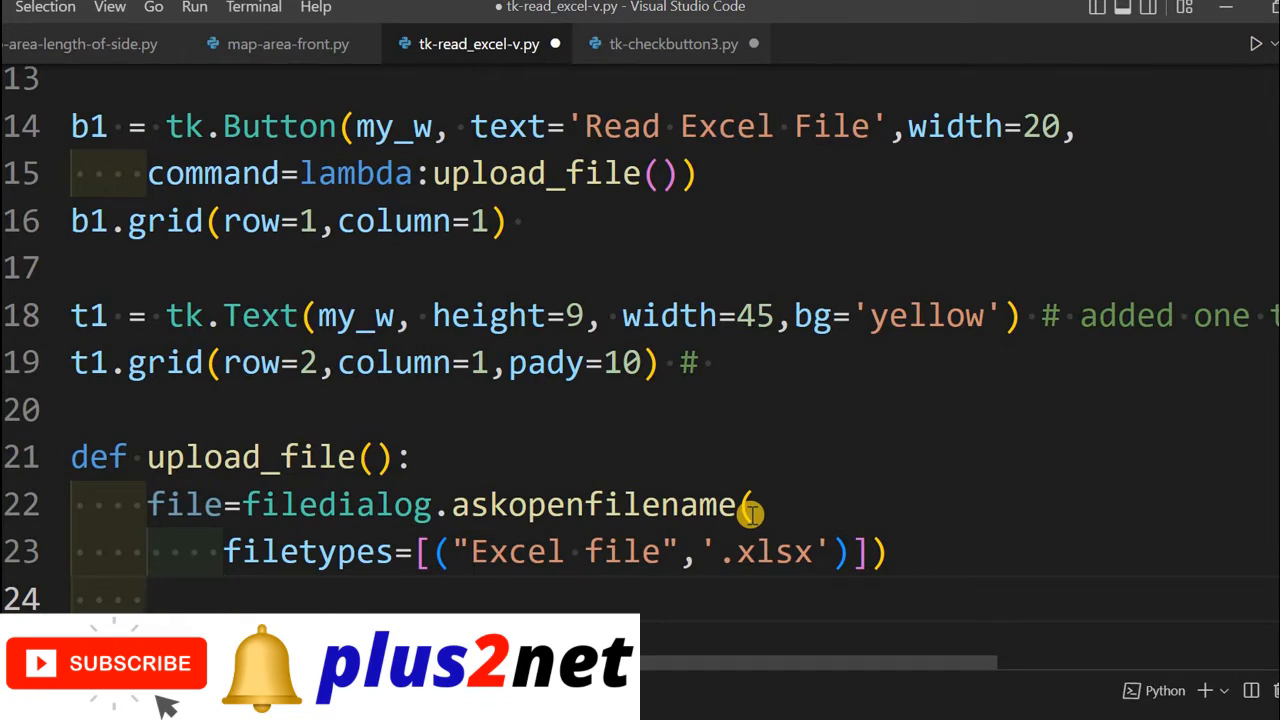
Step: Write df=pd.read_excel(file,index_col='id') to load the chosen file indexed by id
text(df)
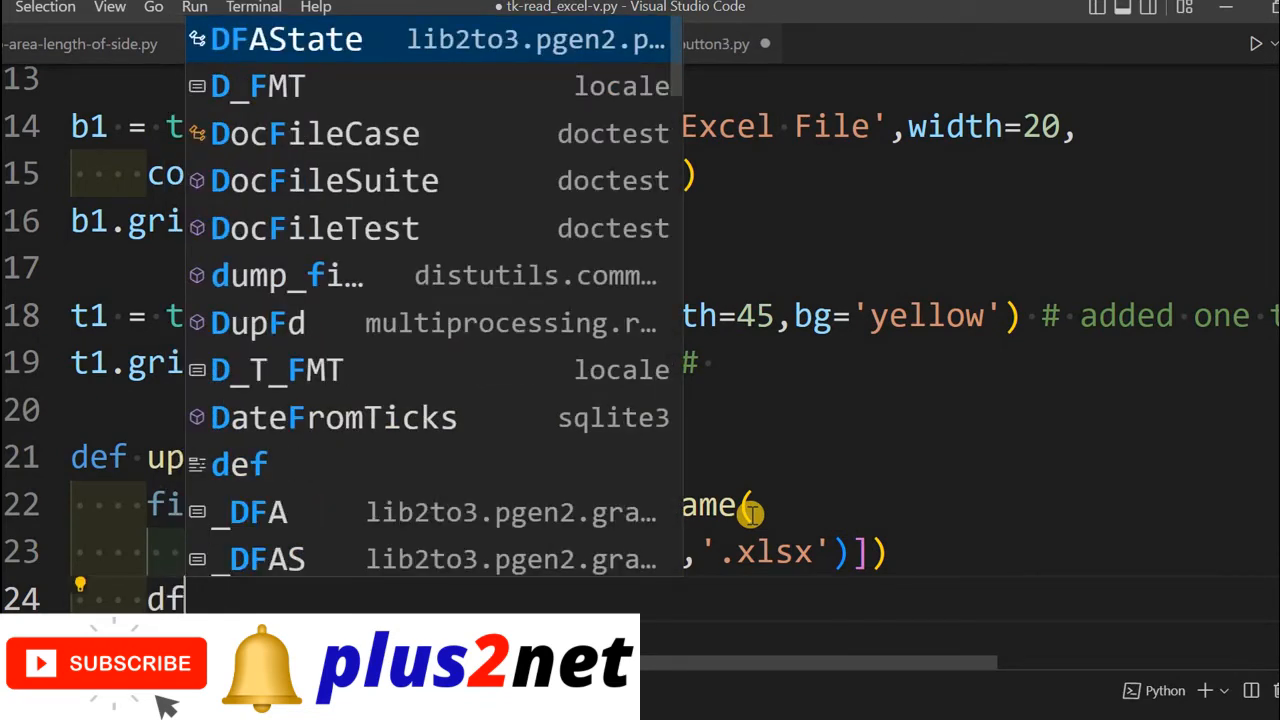
text(=pd)
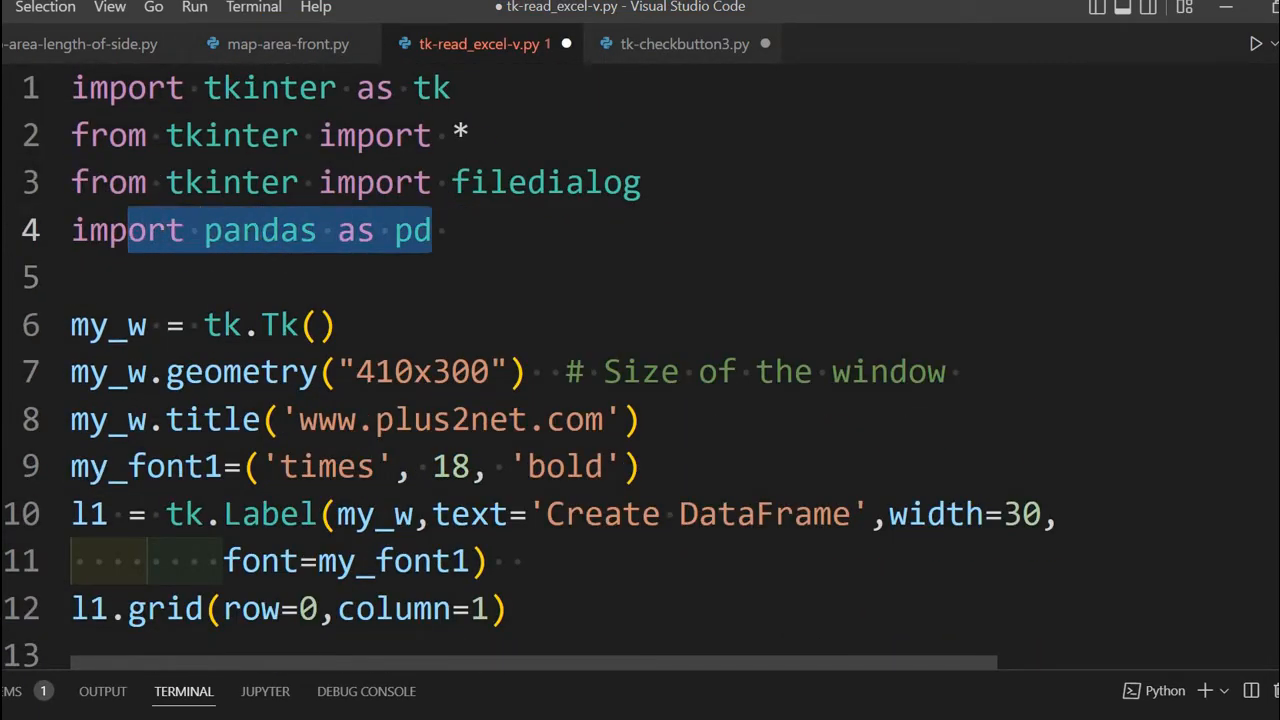
scroll(down, 3)
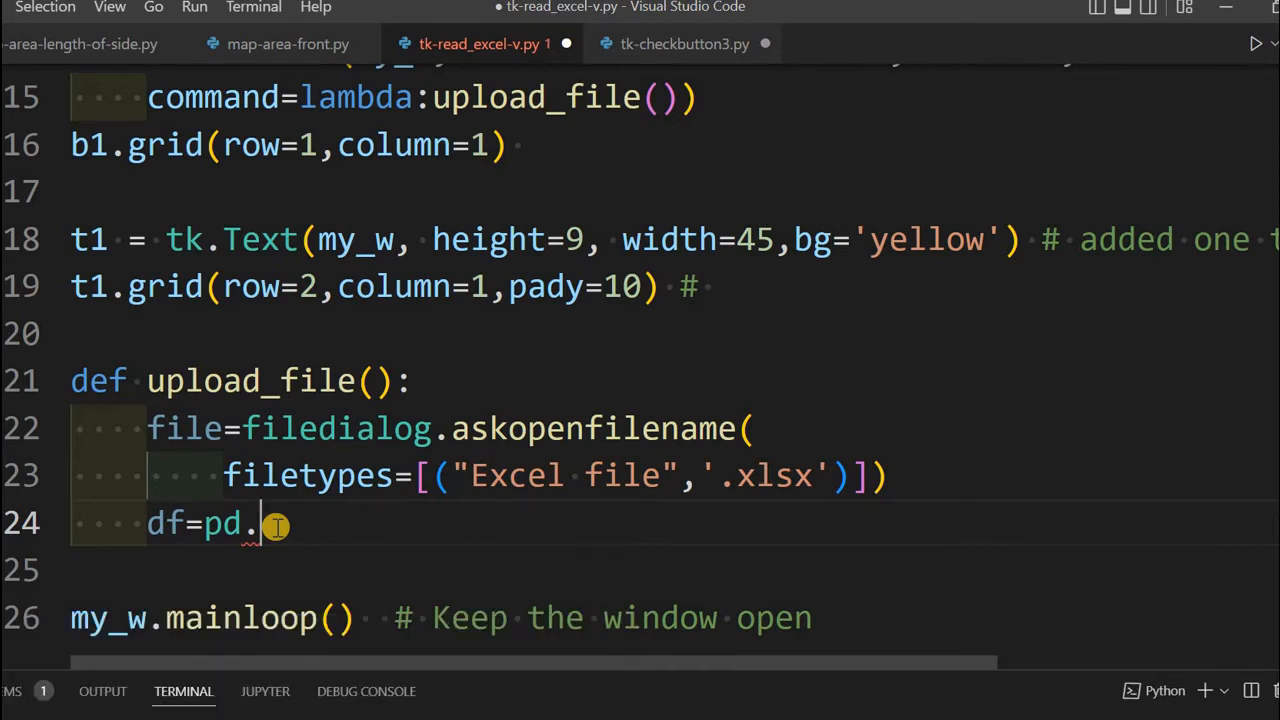
text(read_excel()
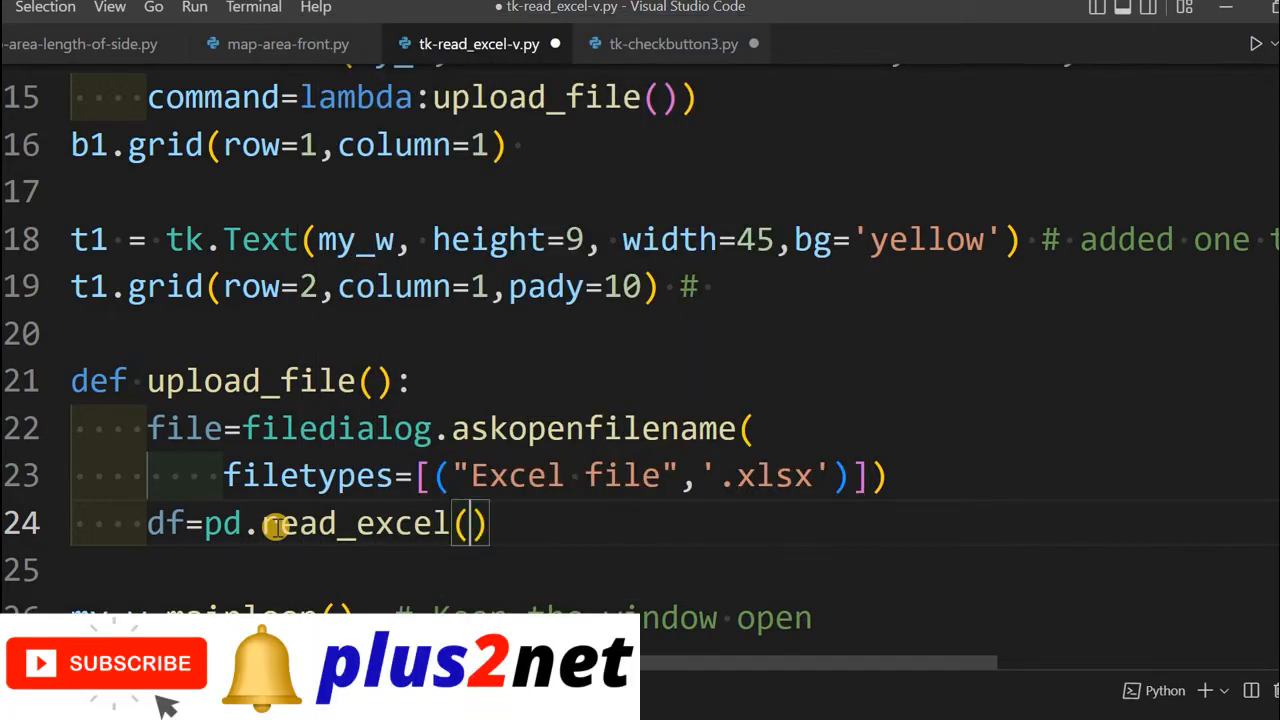
text(file,)
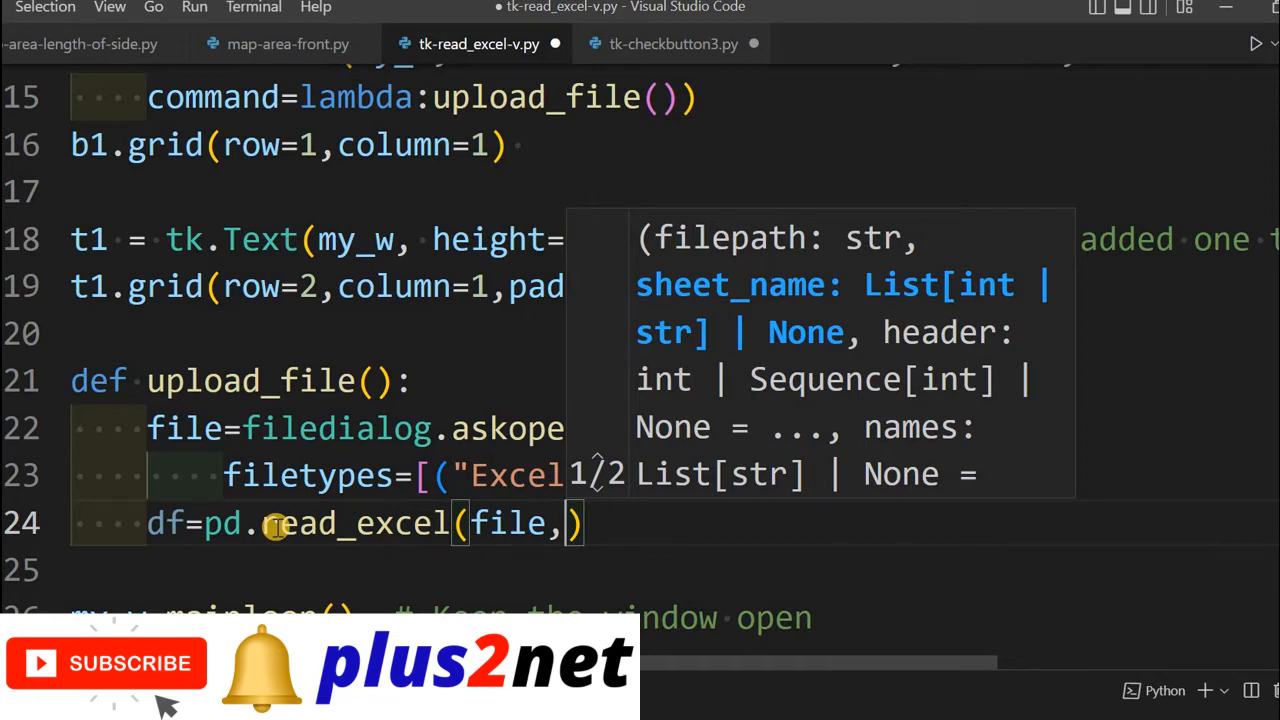
text(ide)
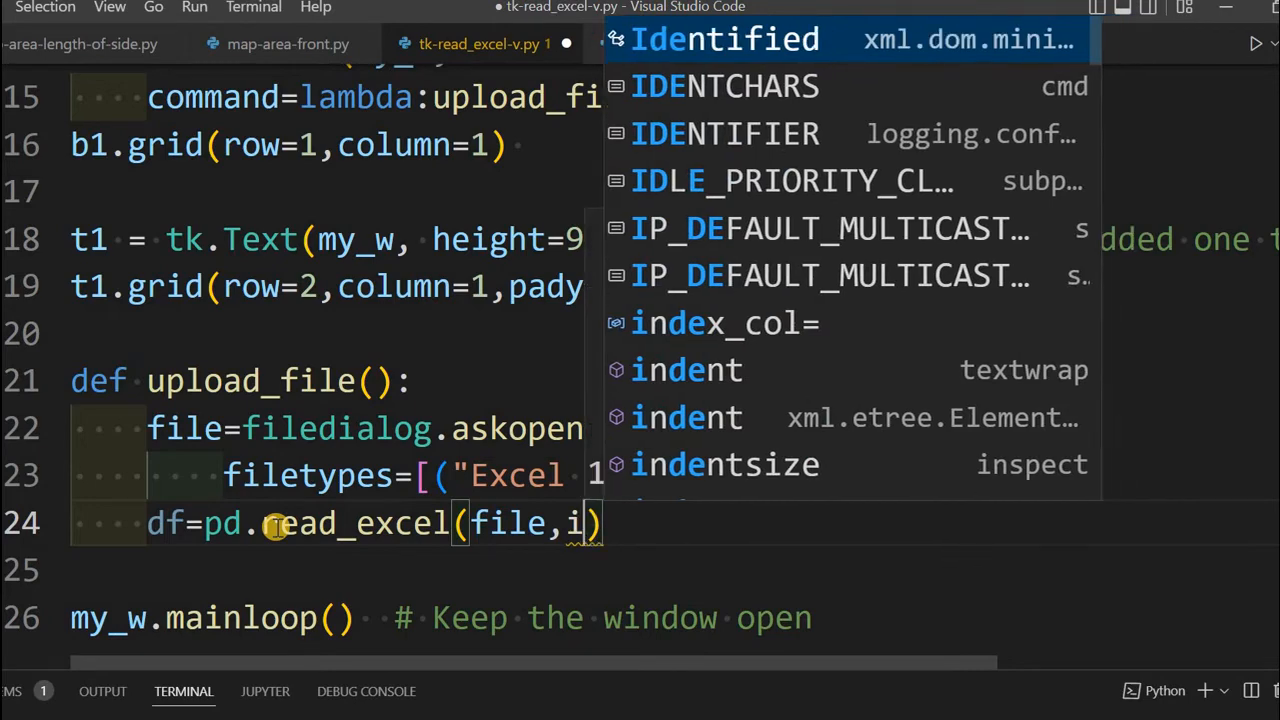
text(ndex_col=)
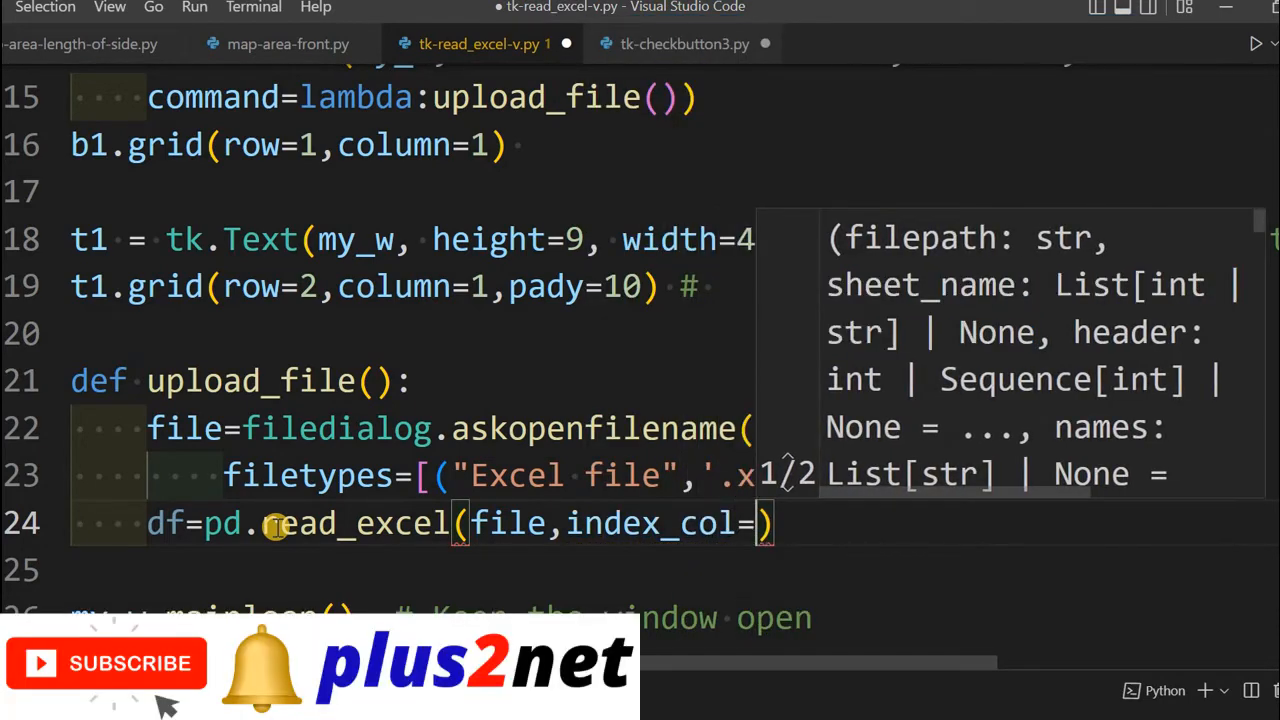
text('id')
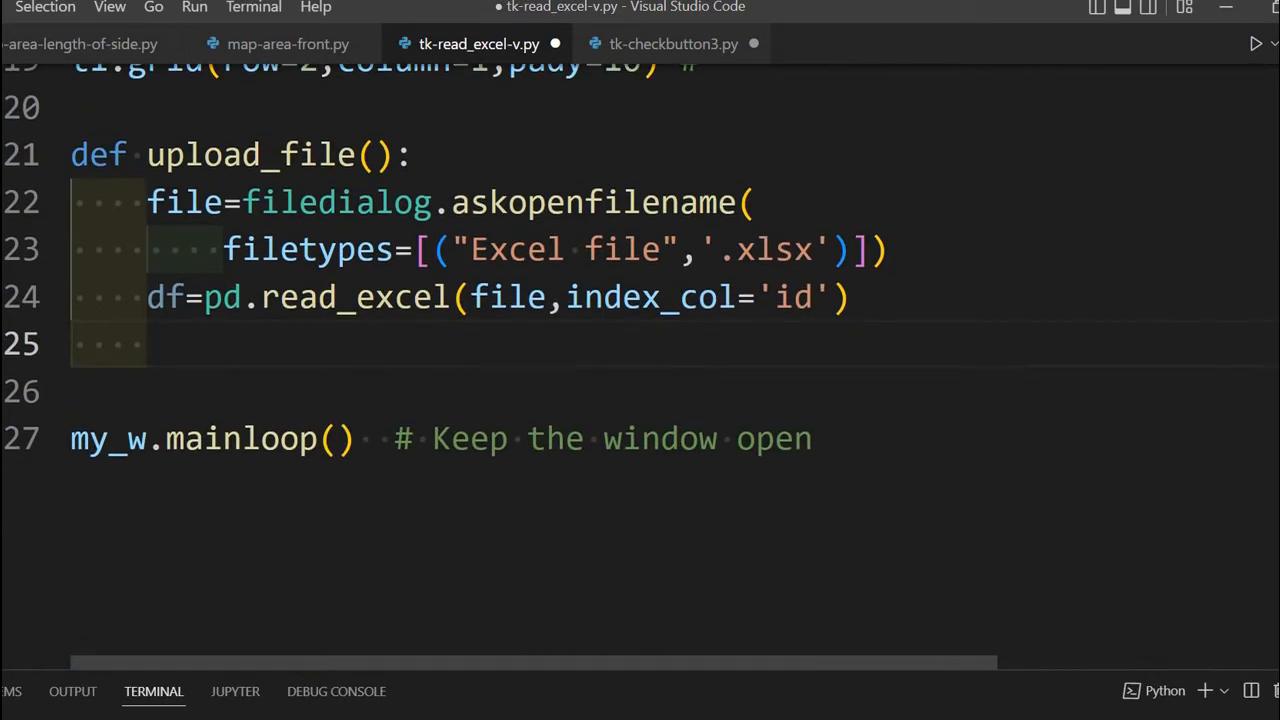
Step: Begin the t1 line and check the text box's height and width settings above
text(t1)
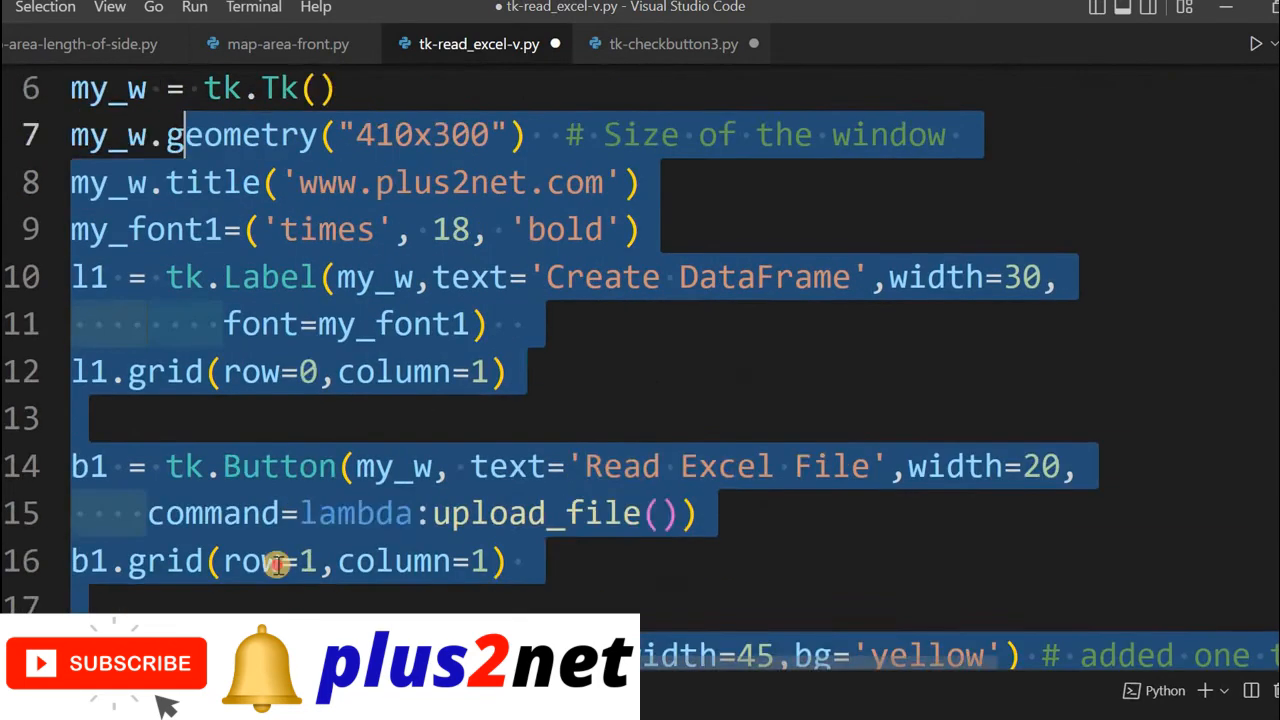
scroll(down, 3)
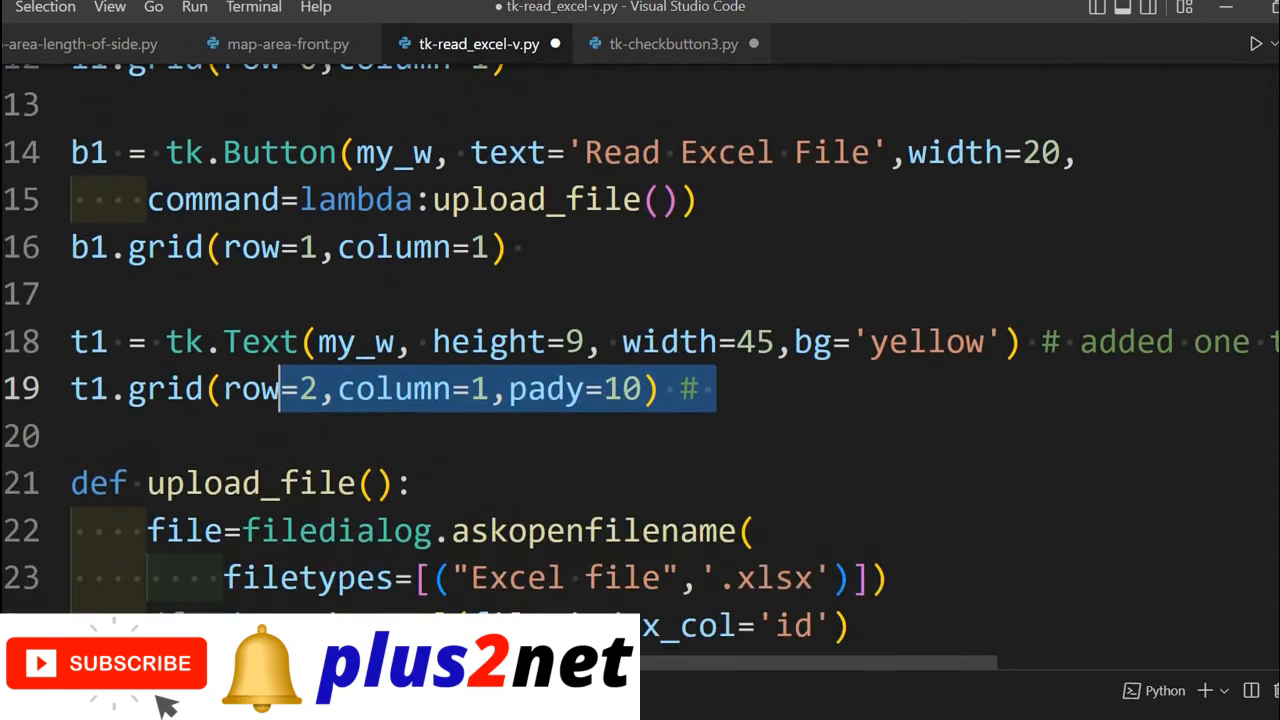
scroll(down, 3)
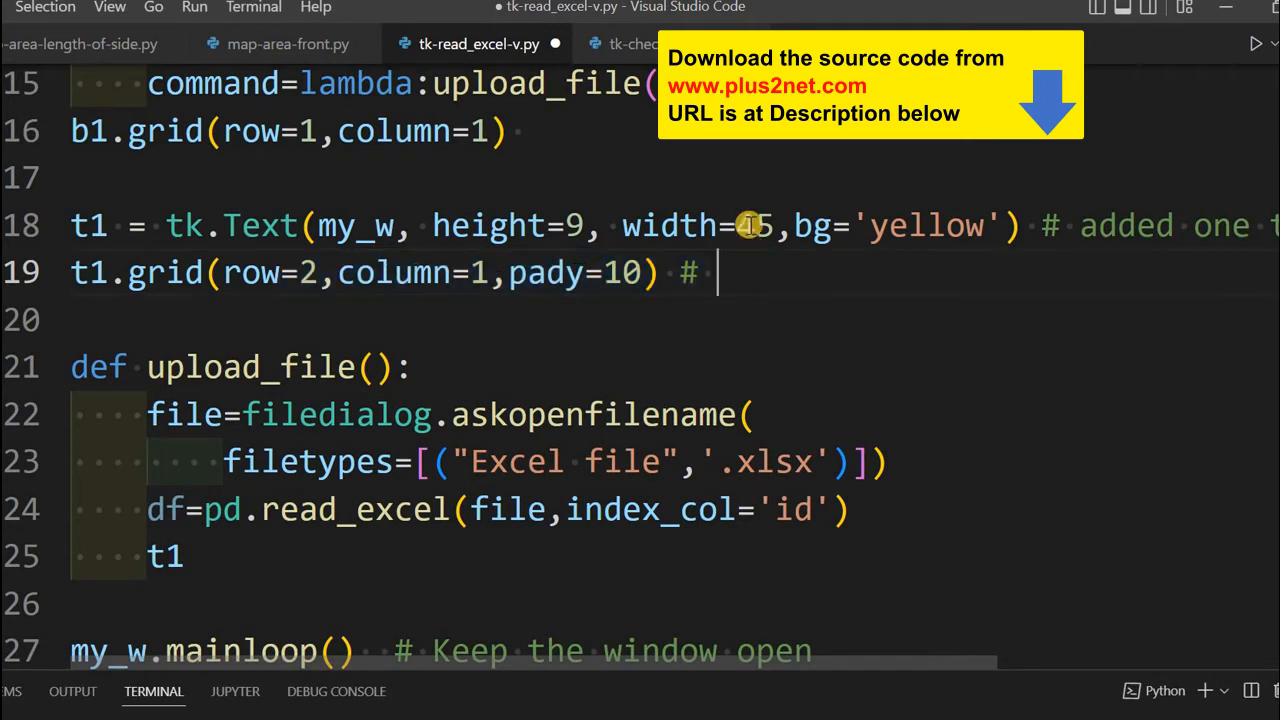
drag(544, 224, 756, 224)
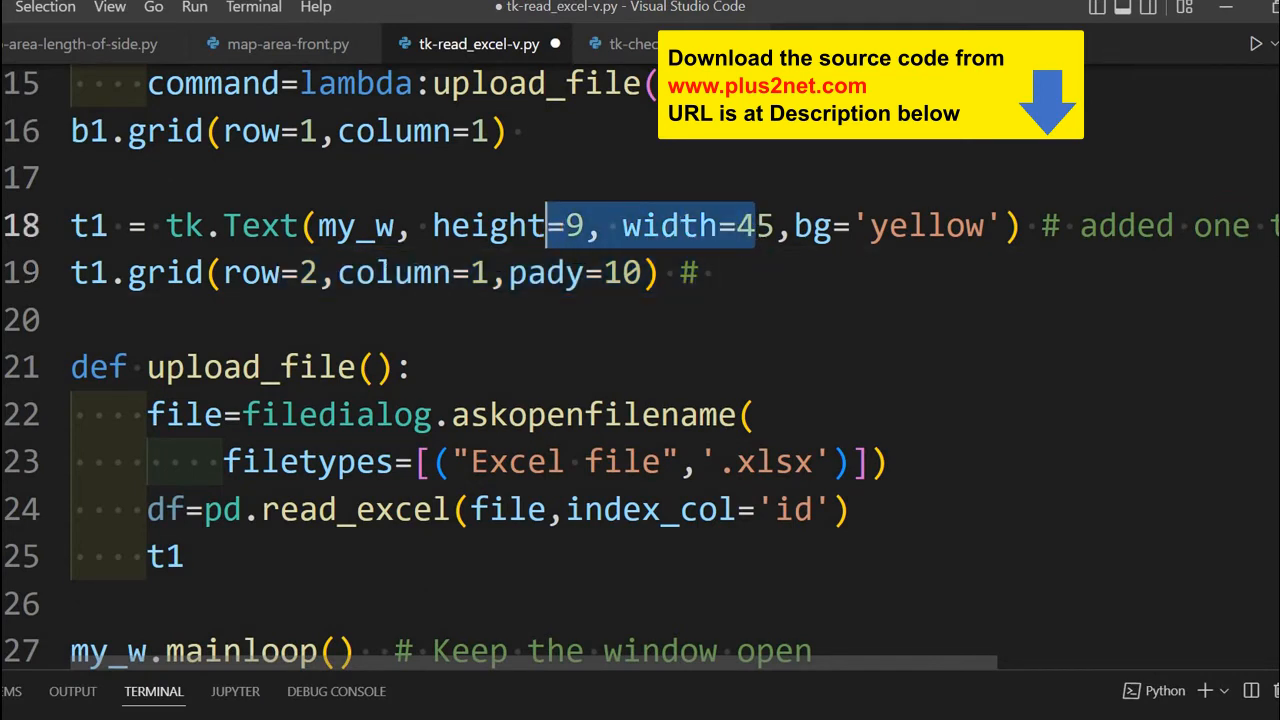
scroll(down, 3)
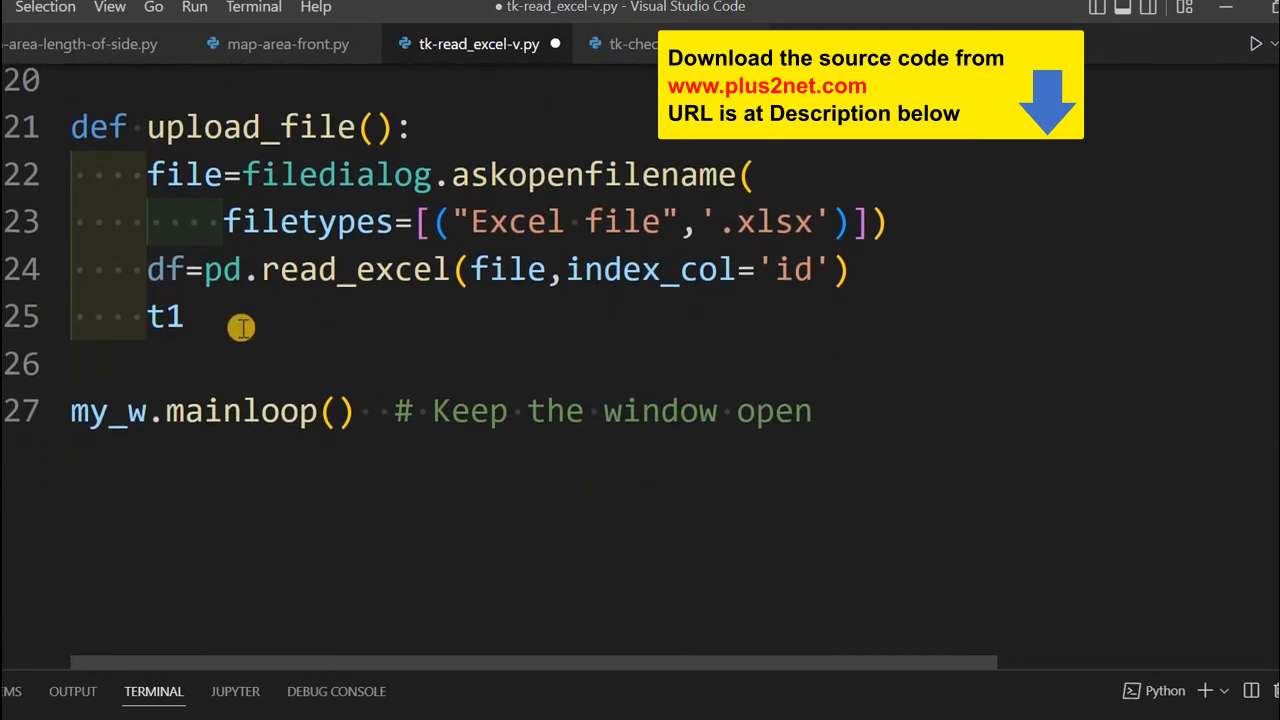
double_click(164, 316)
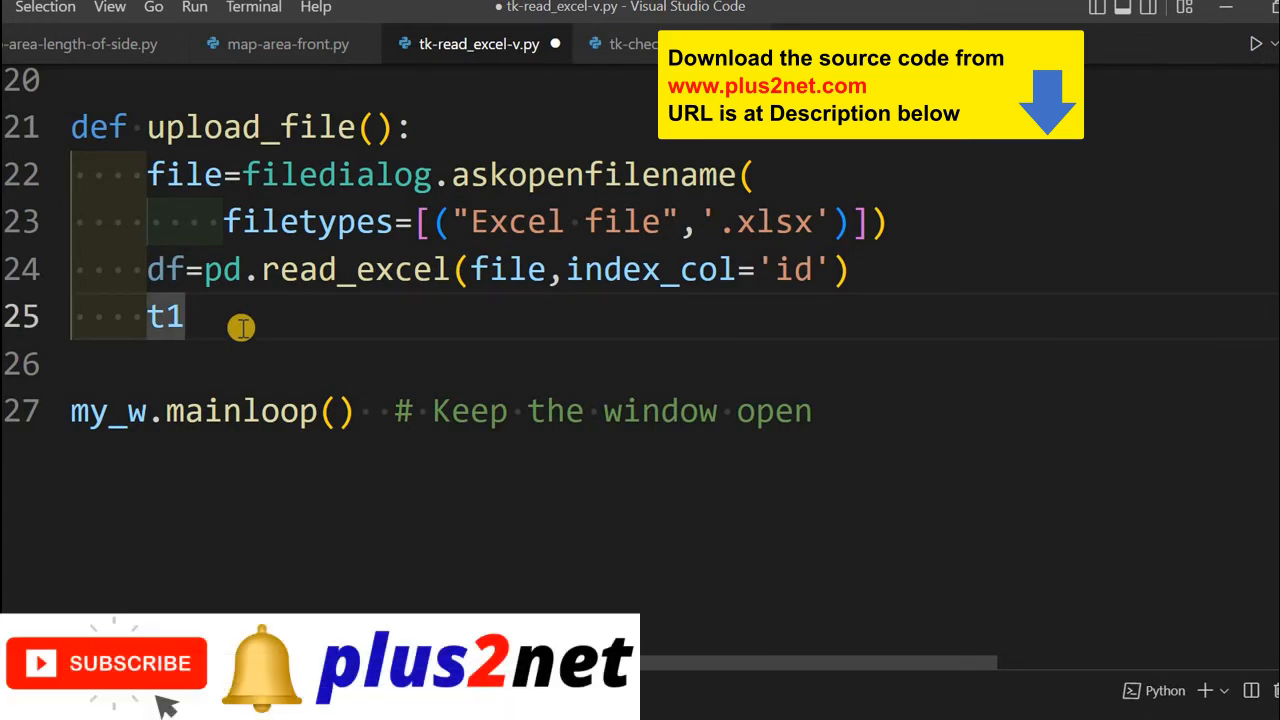
Step: Complete t1.insert(tk.END,df.head()) to put the DataFrame's first rows in the yellow box
text(.)
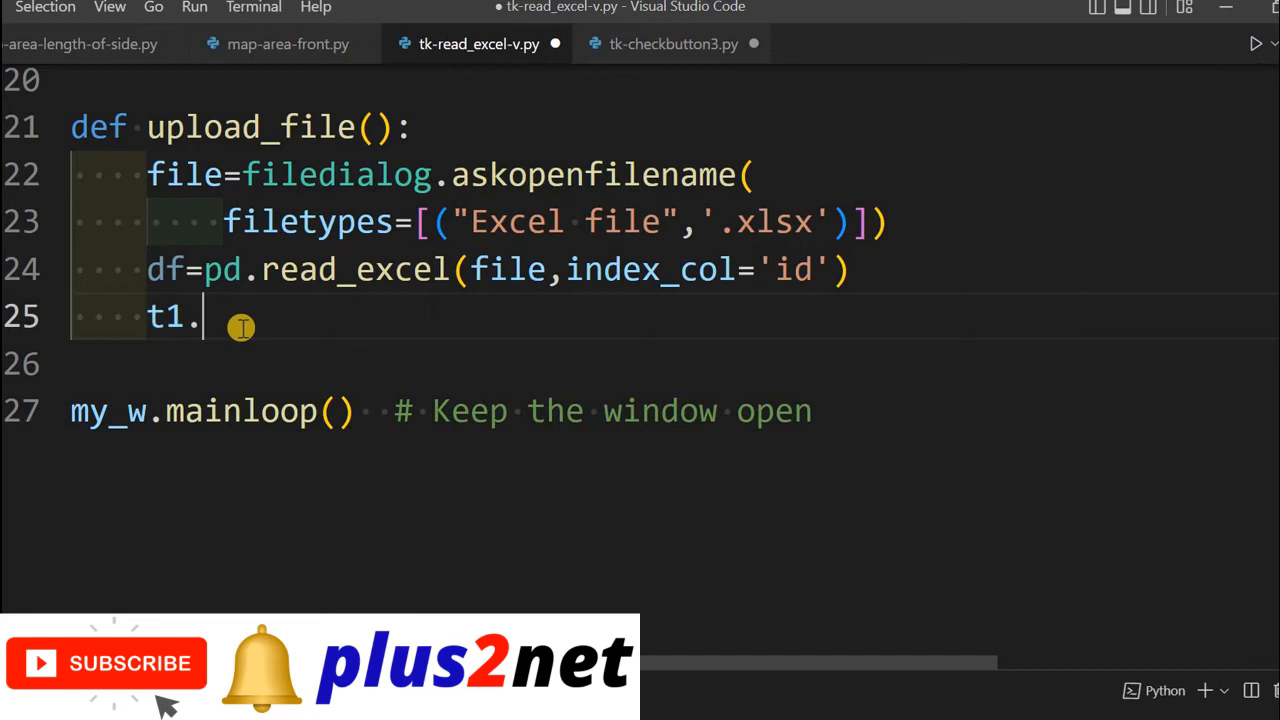
text(insert)
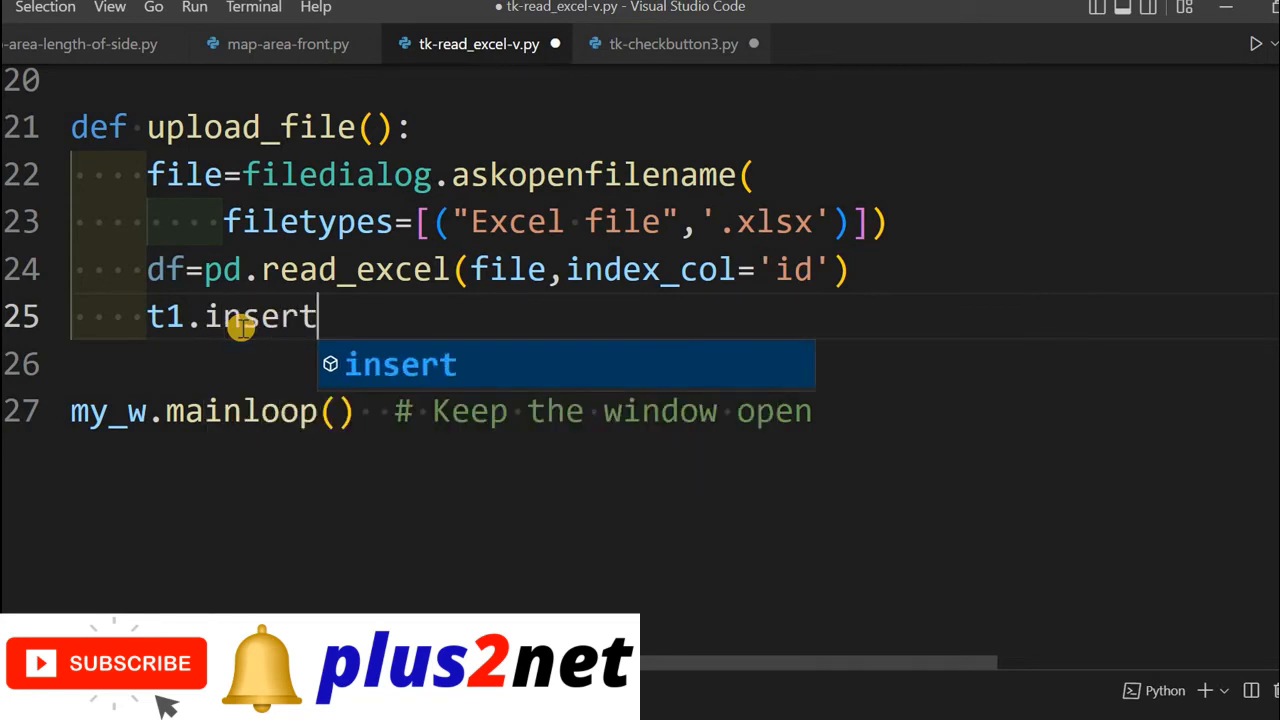
text((tk)
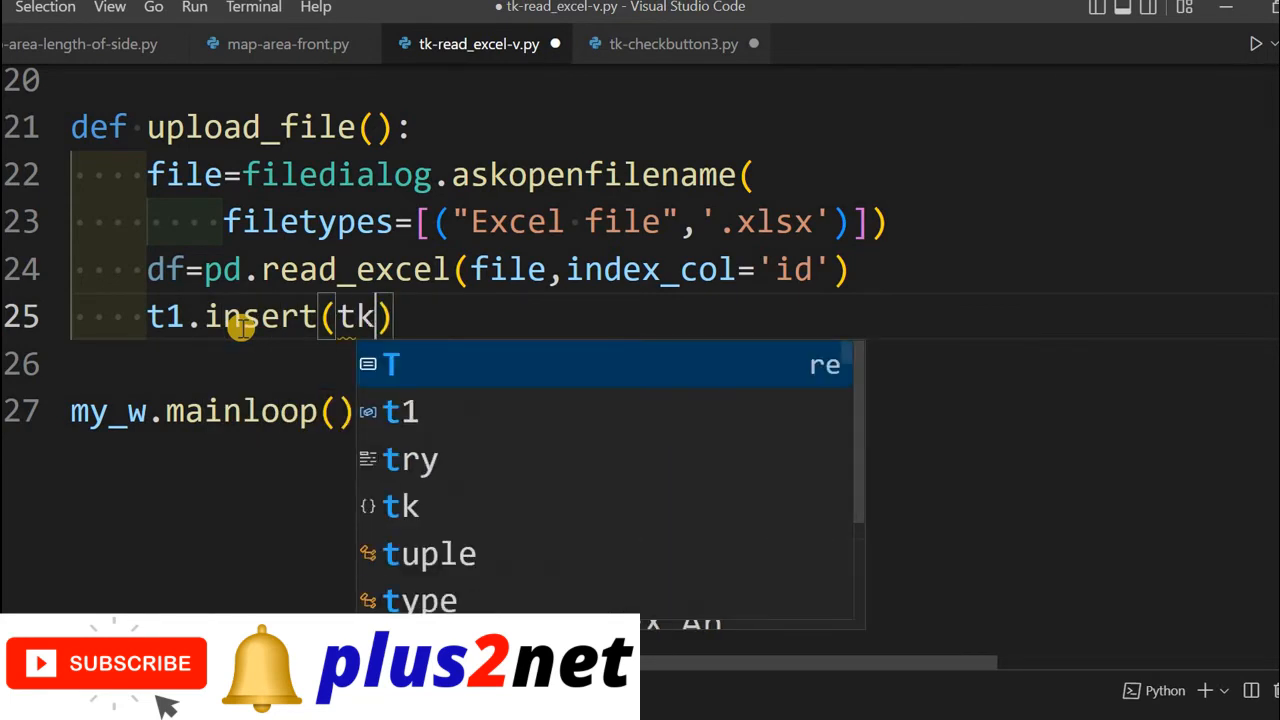
text(.END)
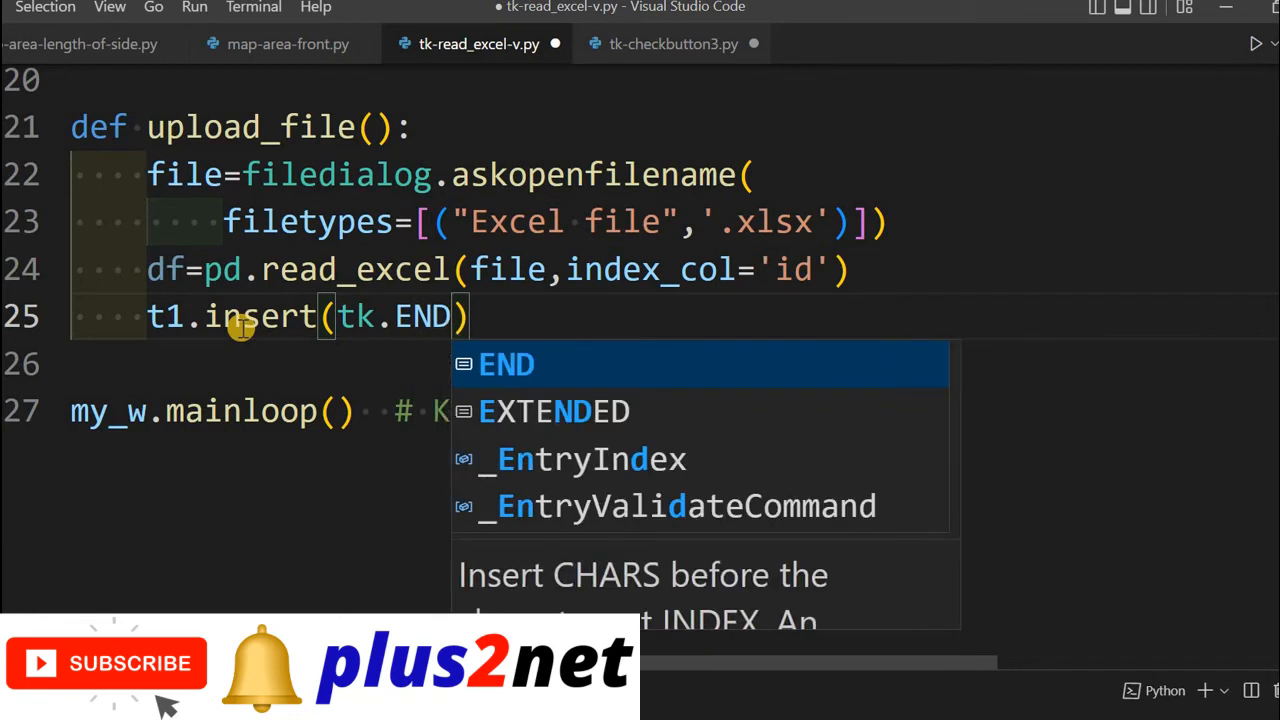
text(,)
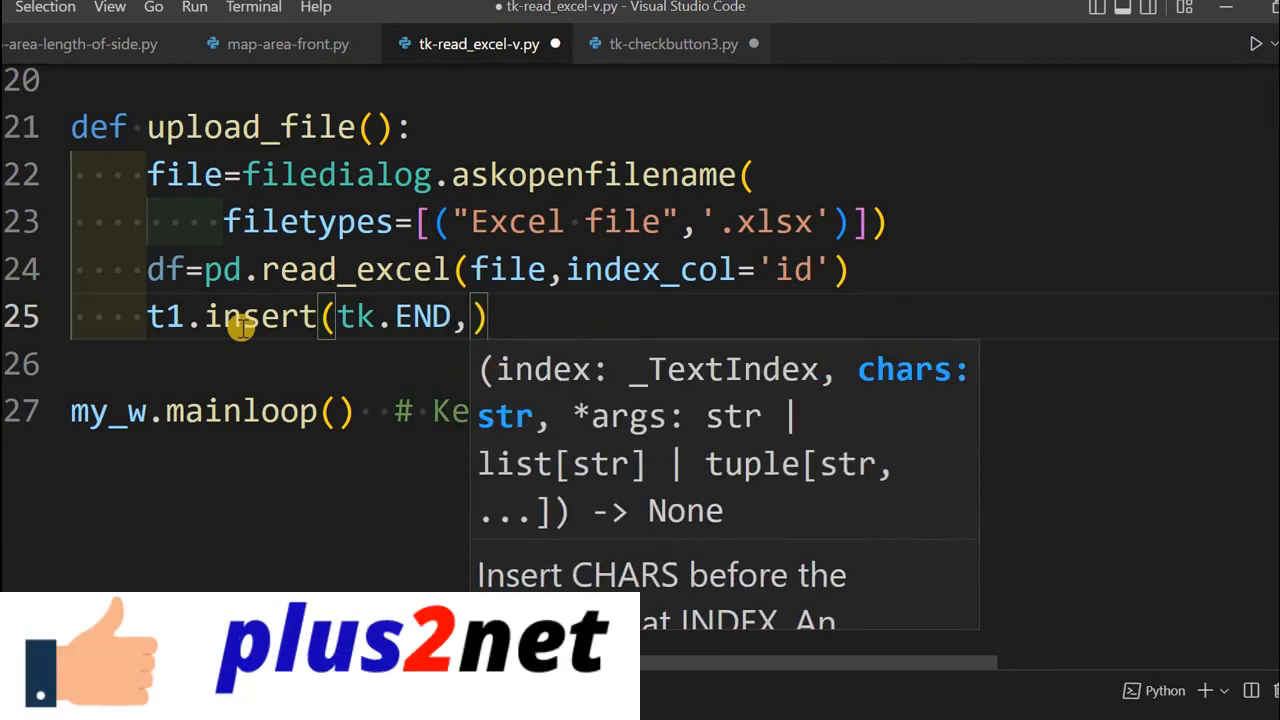
text(d)
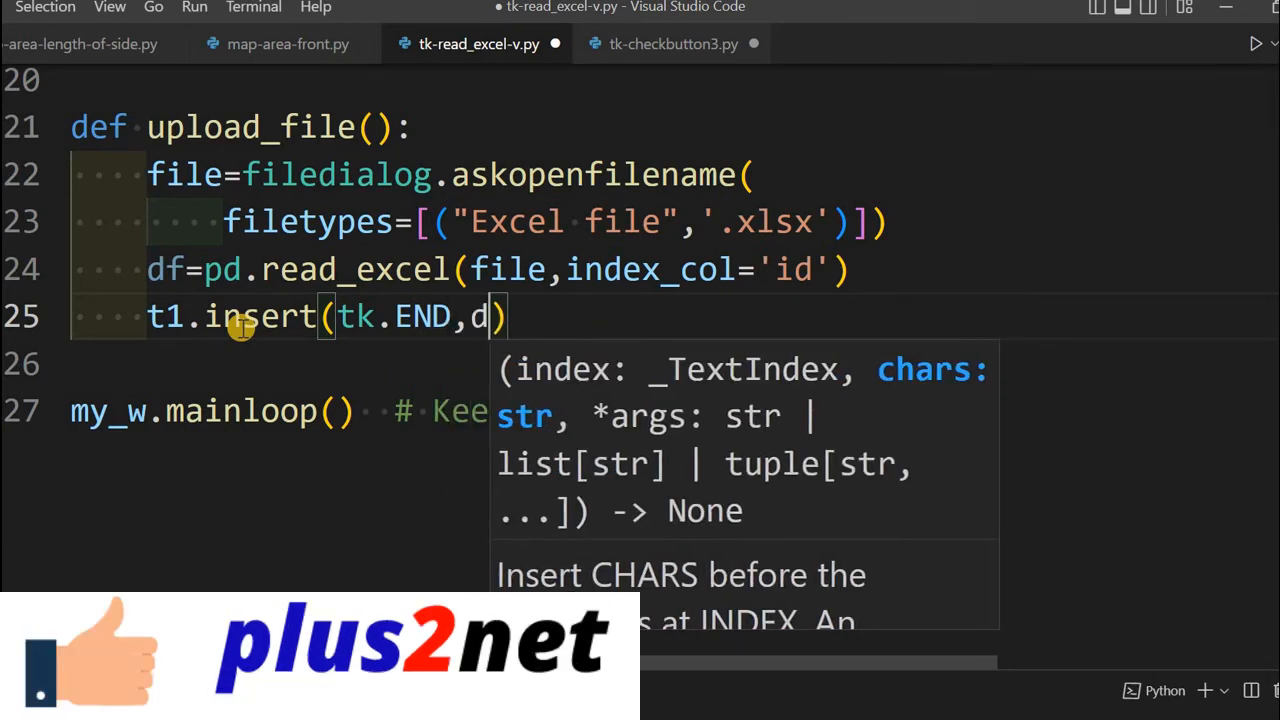
text(f.h)
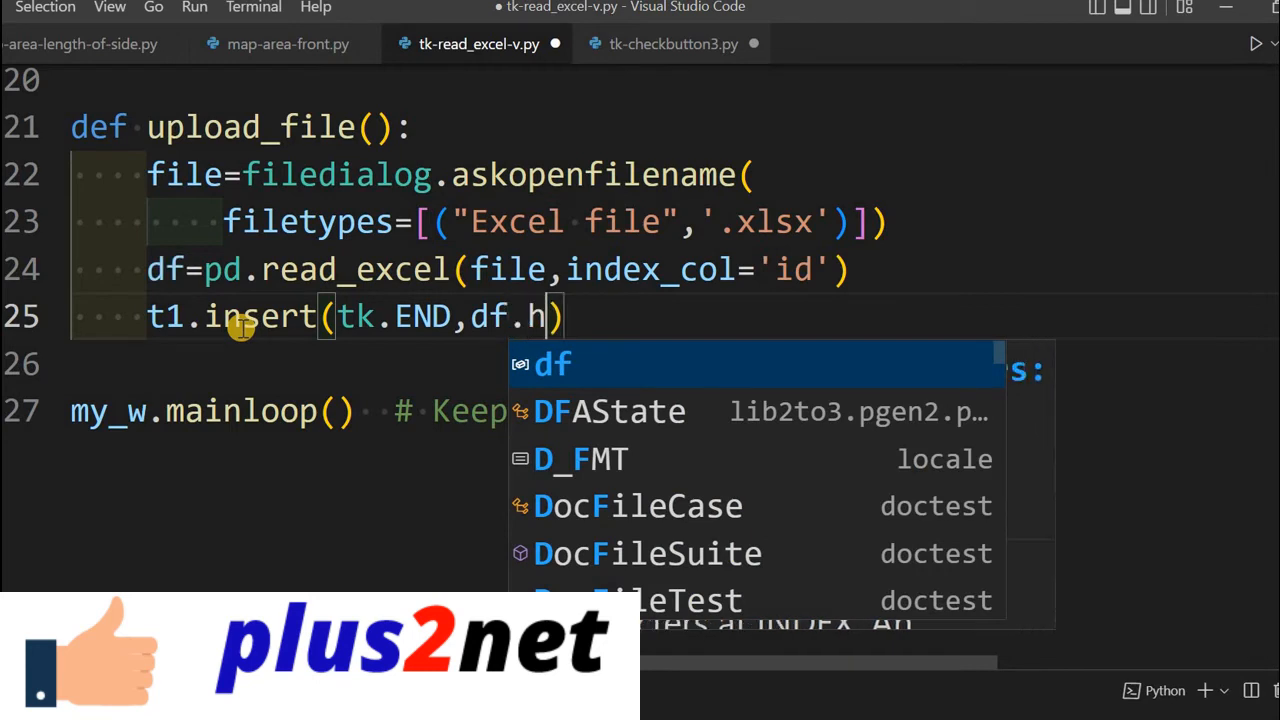
text(ead())
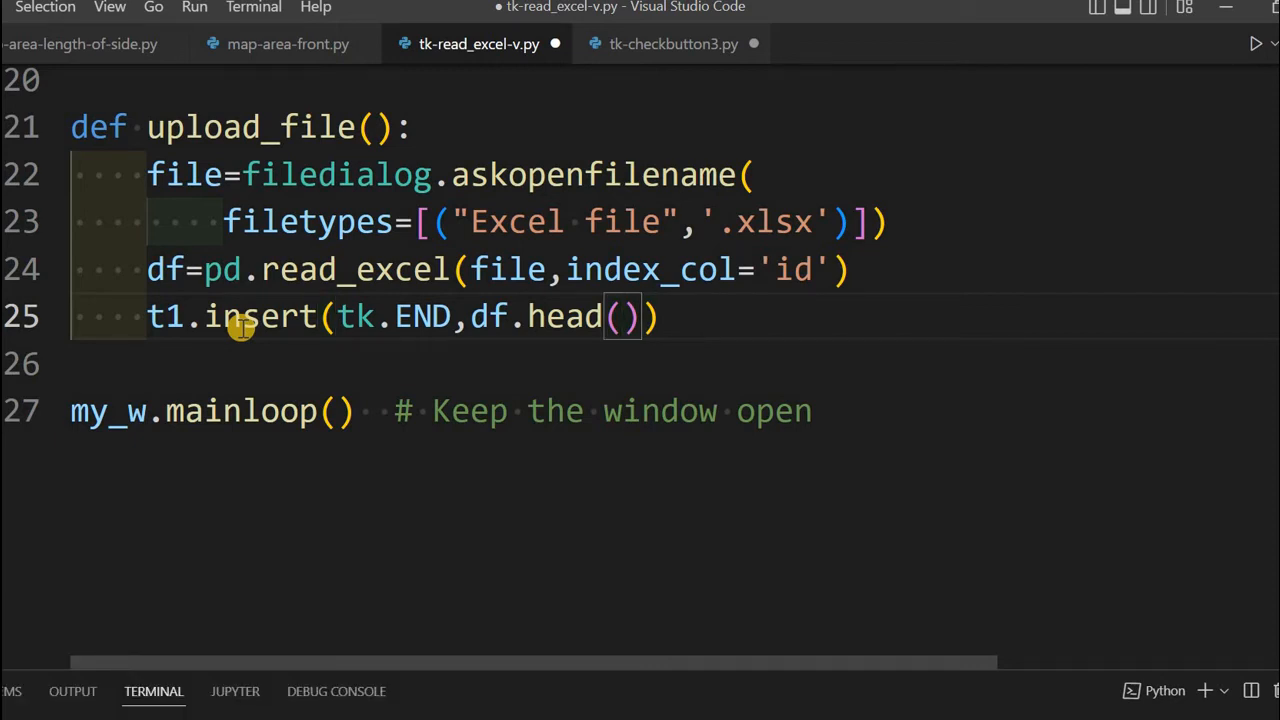
text(2)
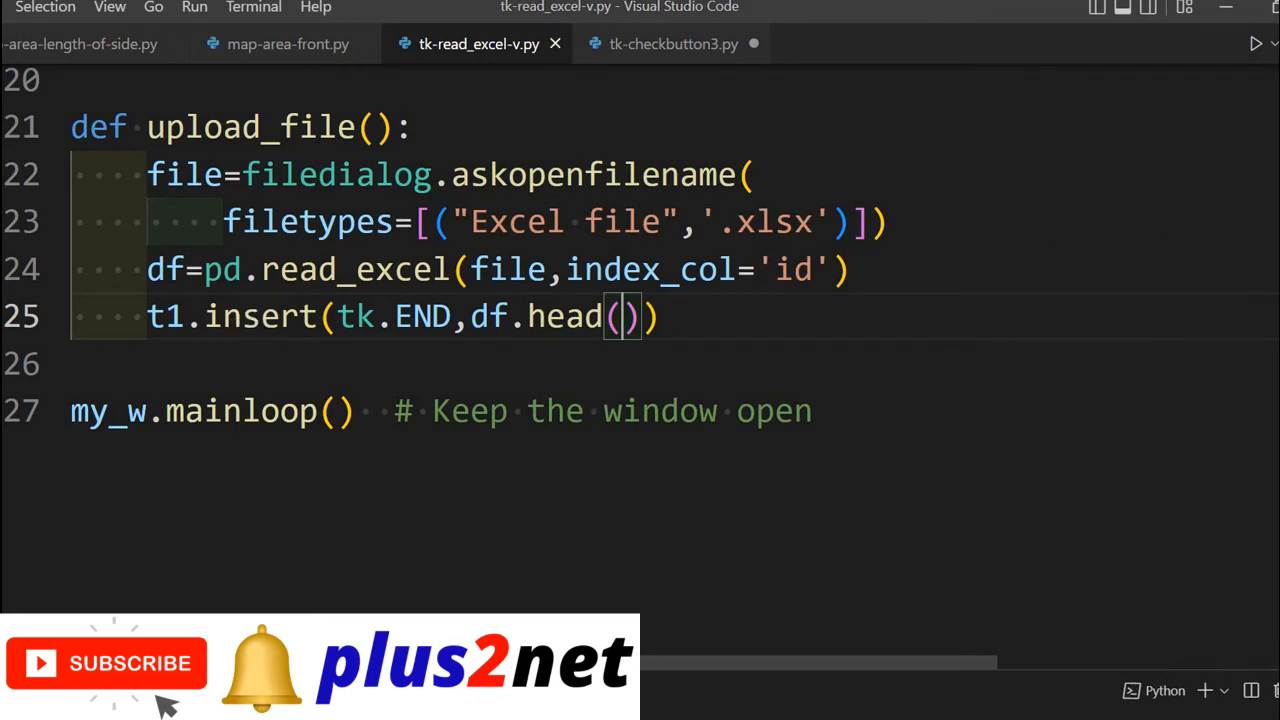
mouse_move(820, 316)
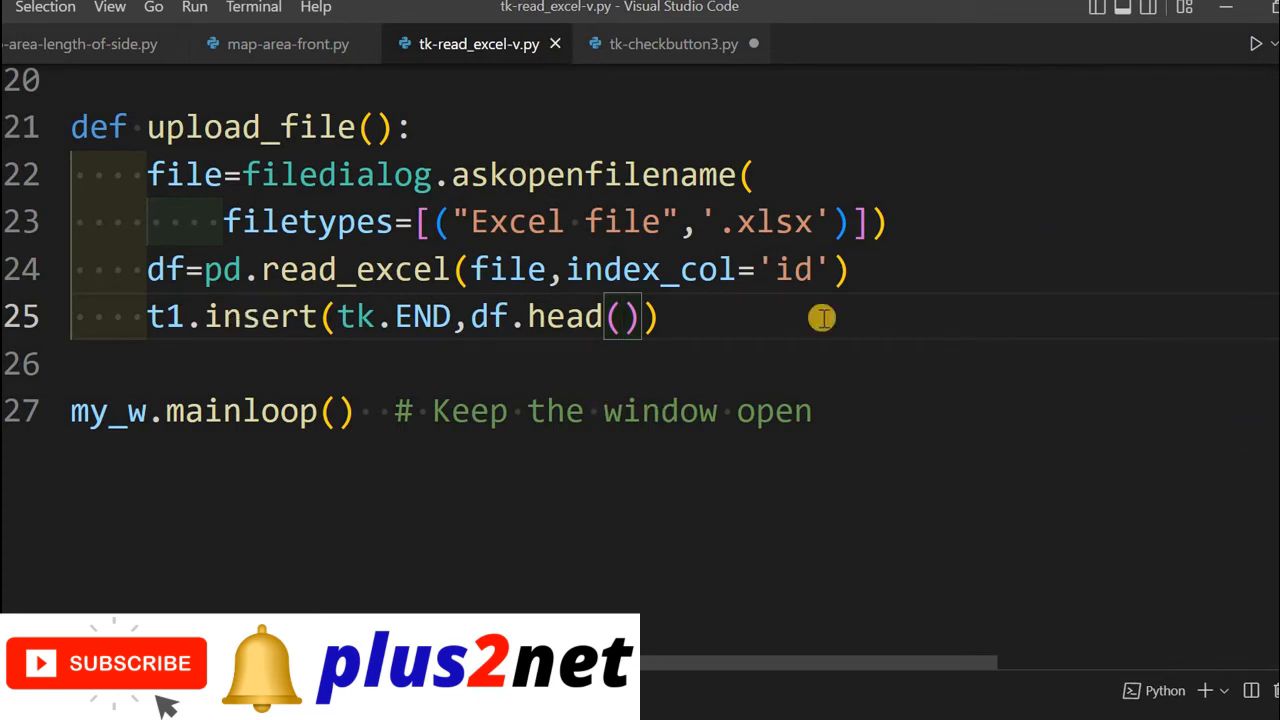
mouse_move(882, 312)
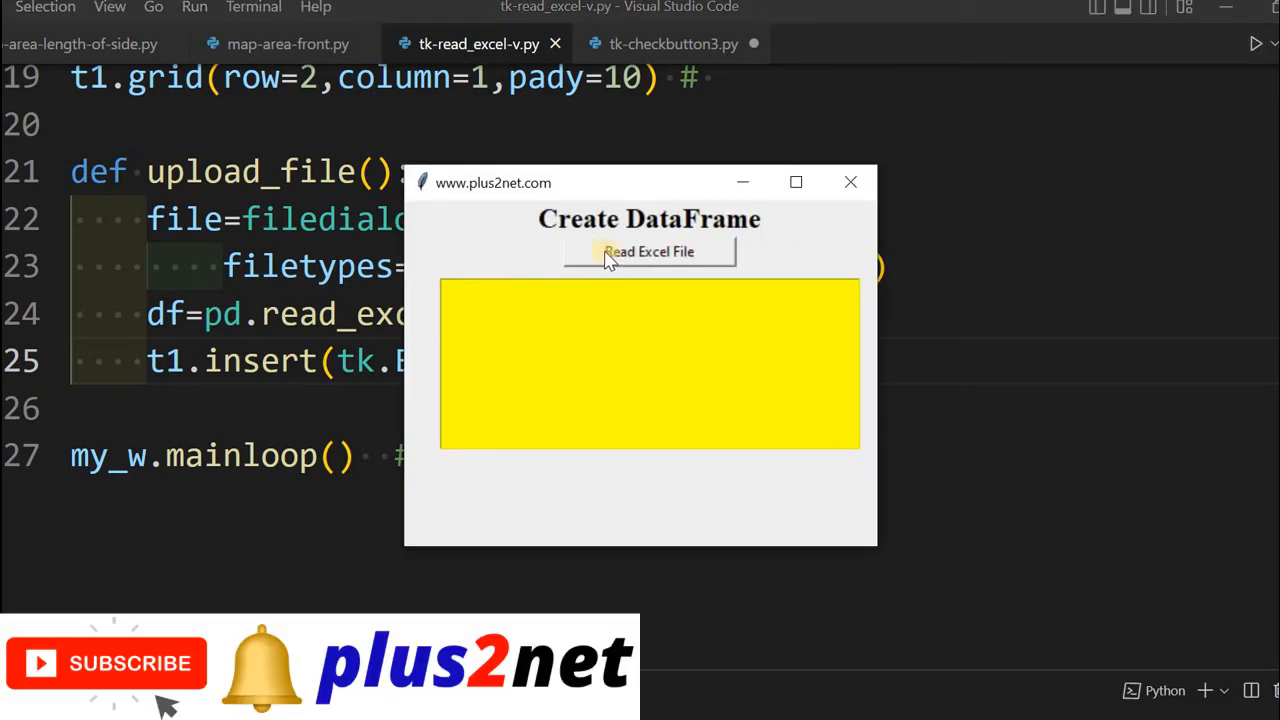
Step: Run the app and load the student workbook so five records indexed by id fill the yellow box
click(648, 252)
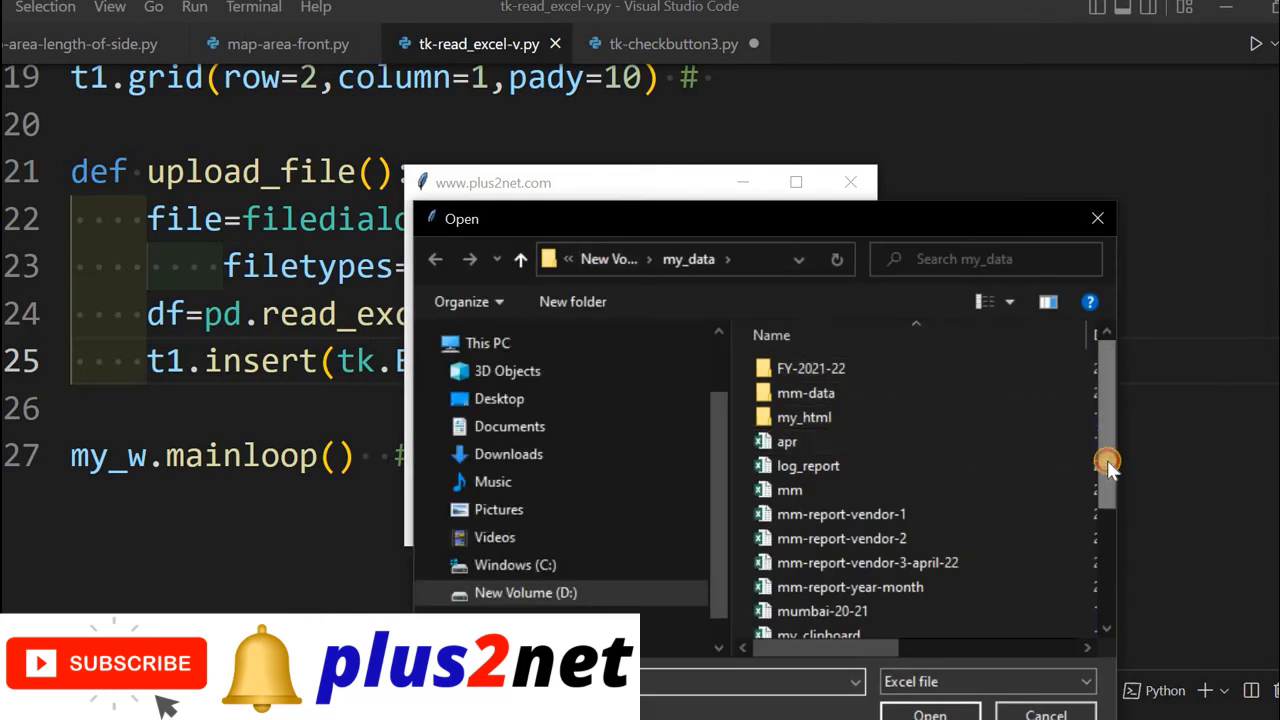
scroll(down, 3)
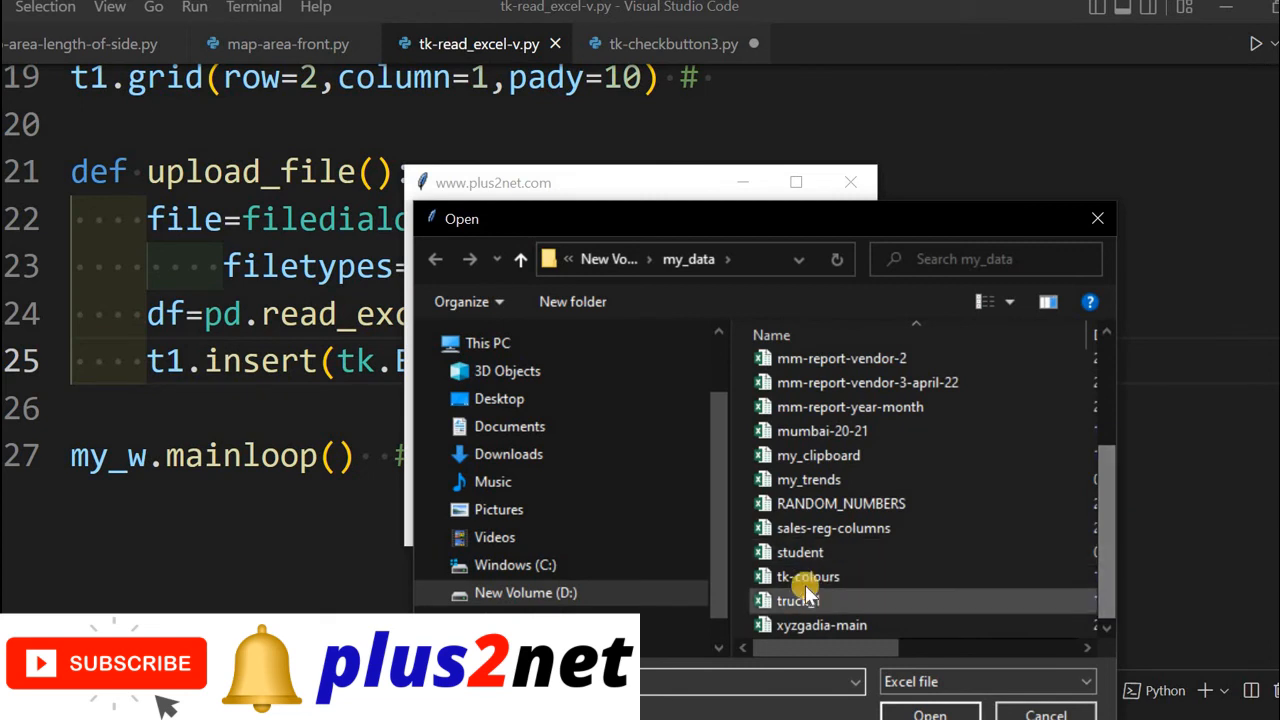
click(800, 552)
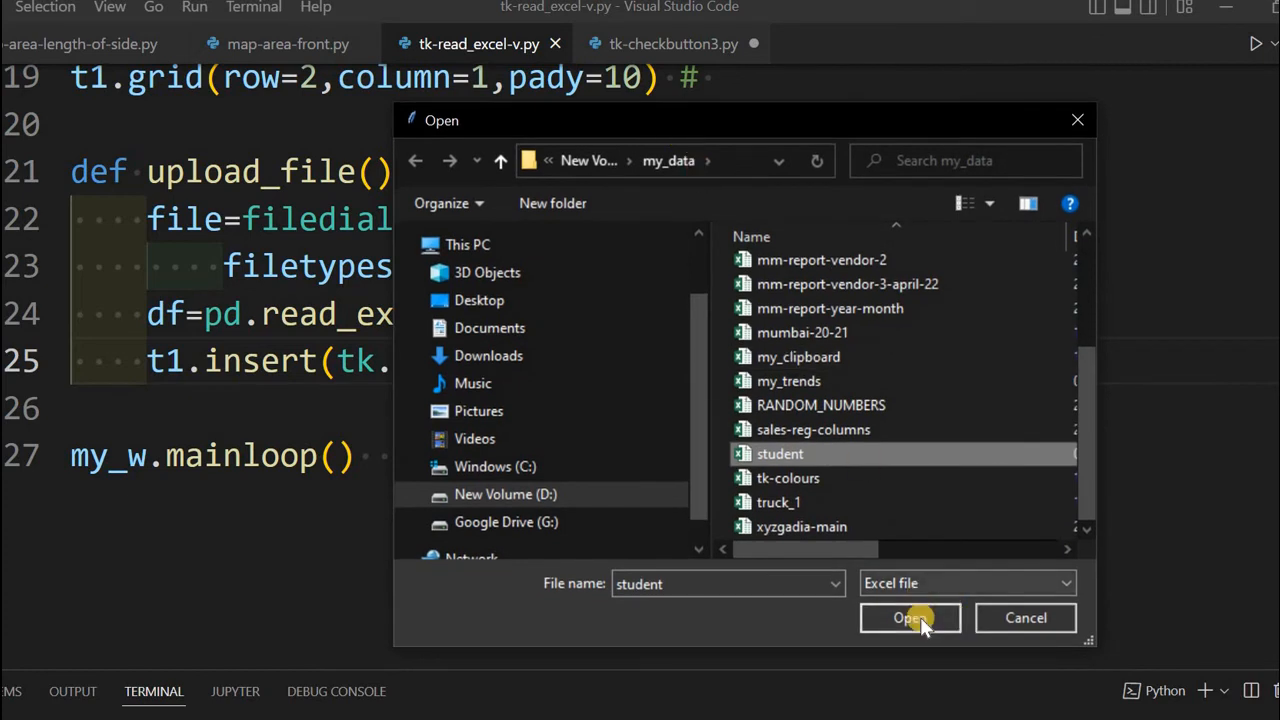
click(908, 616)
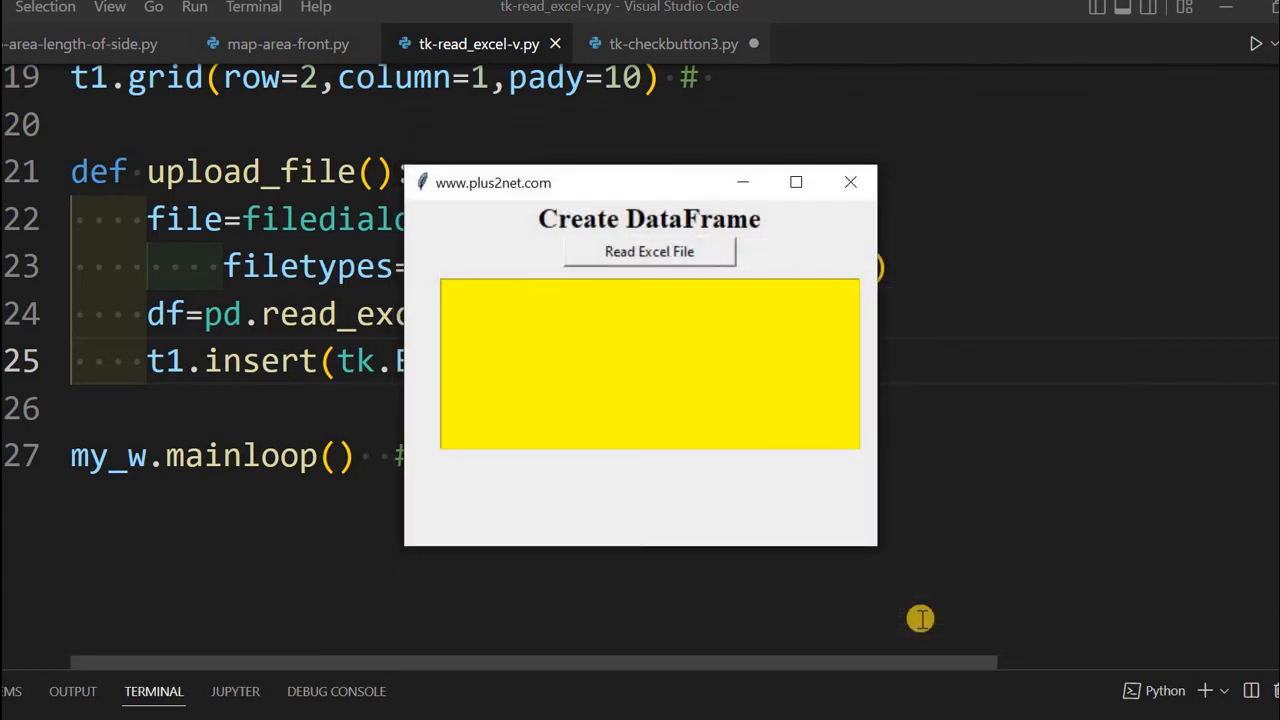
click(648, 252)
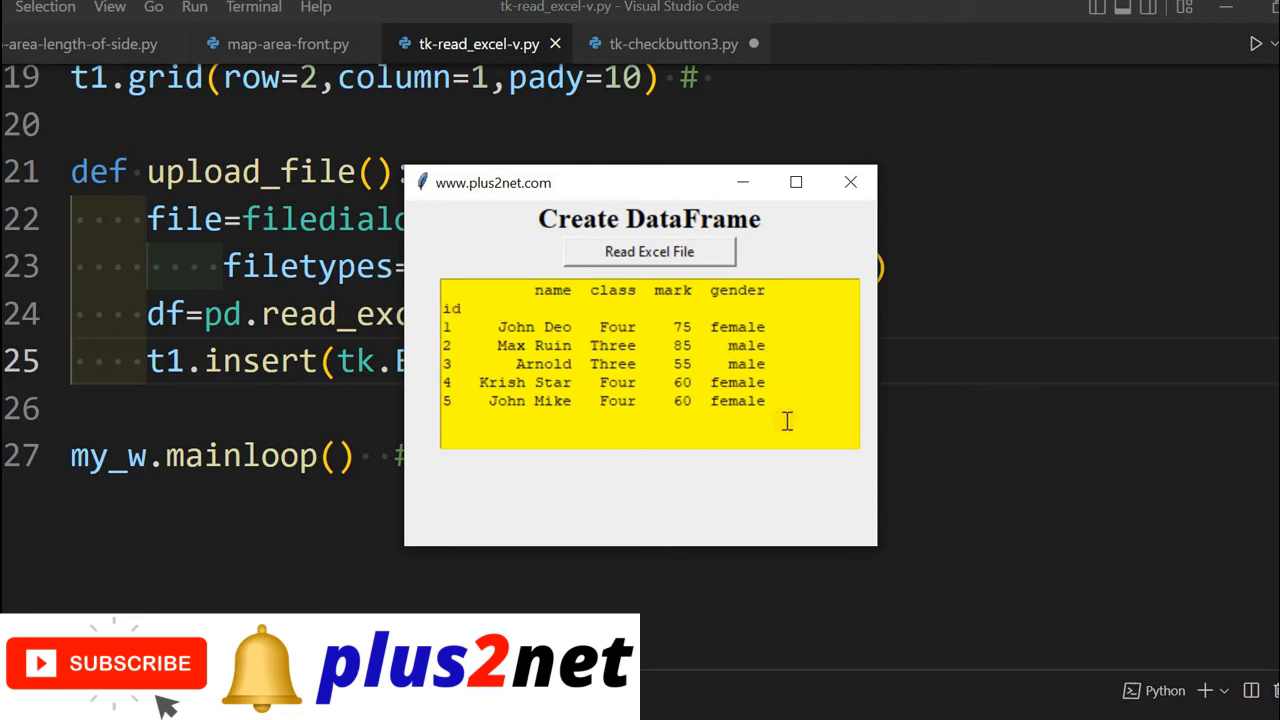
mouse_move(792, 468)
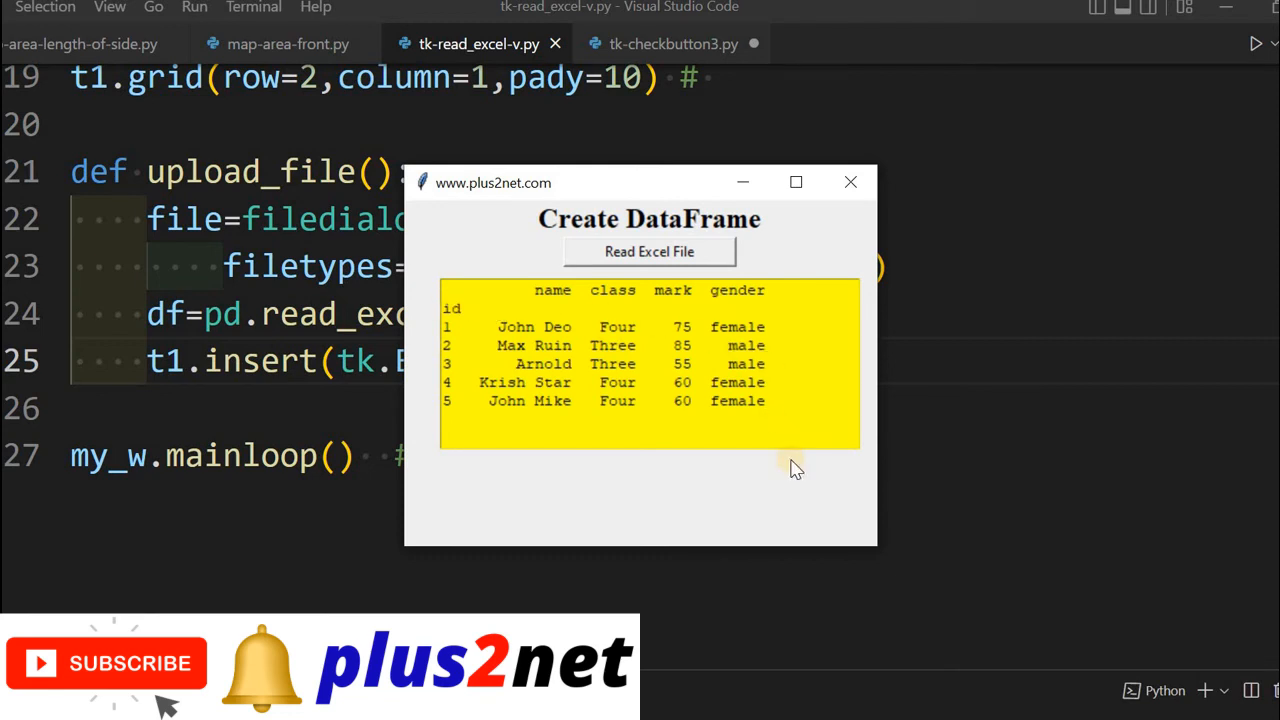